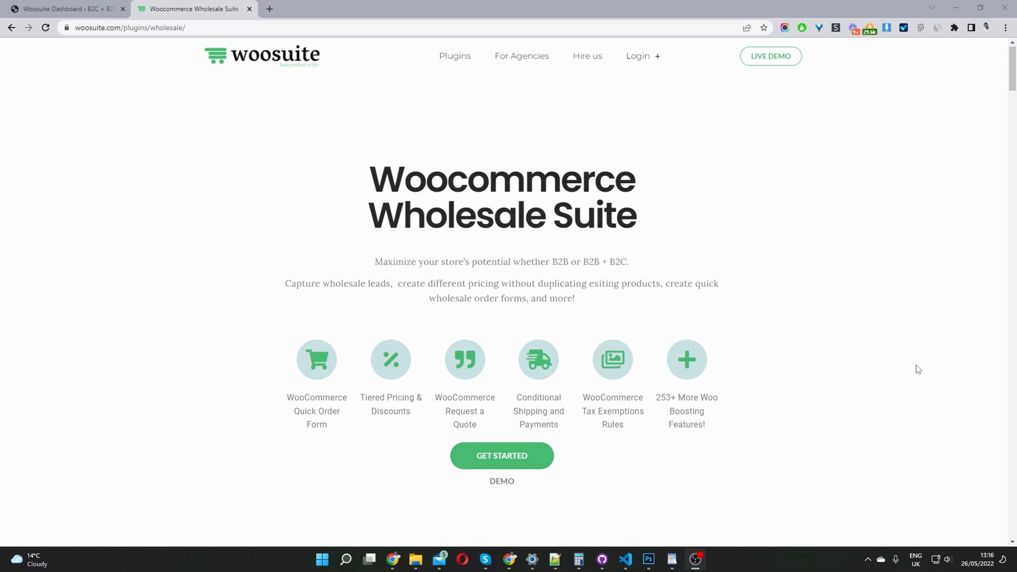
{"action": "mouse_move", "coordinate": [970, 409]}
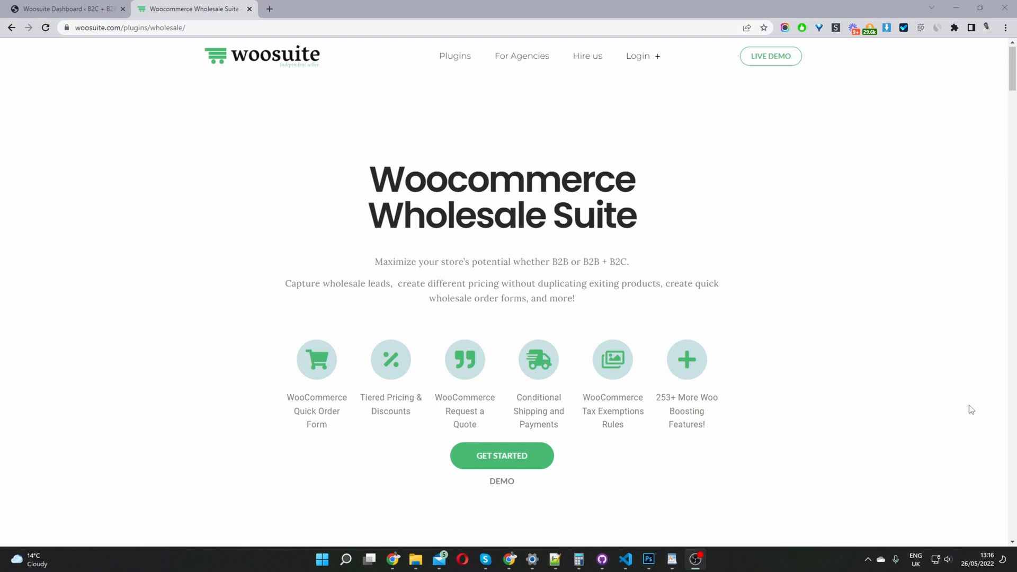
{"action": "mouse_move", "coordinate": [909, 360]}
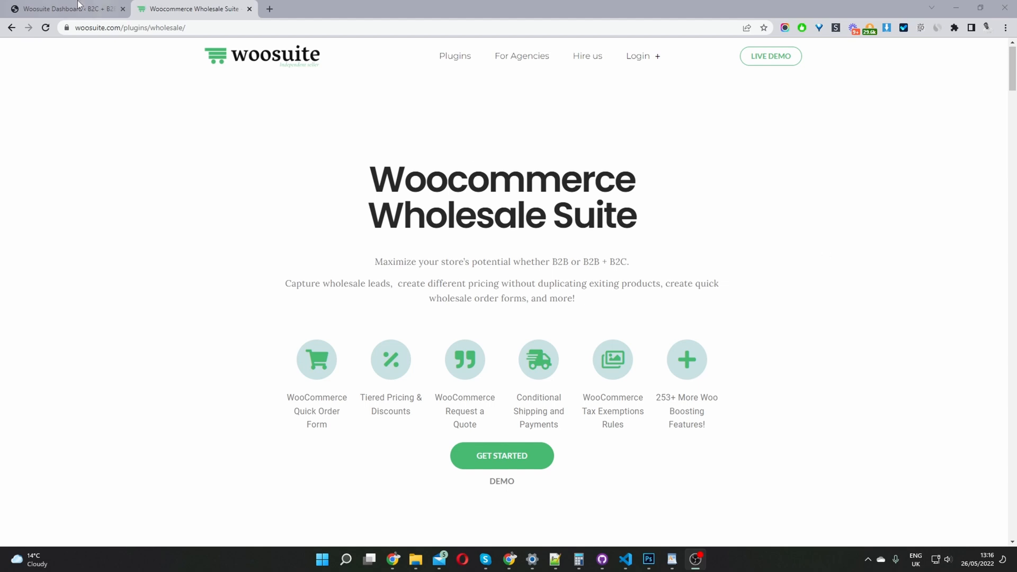
- Review the Woosuite dashboard stats and April B2B revenue chart split by role
{"action": "left_click", "coordinate": [62, 8]}
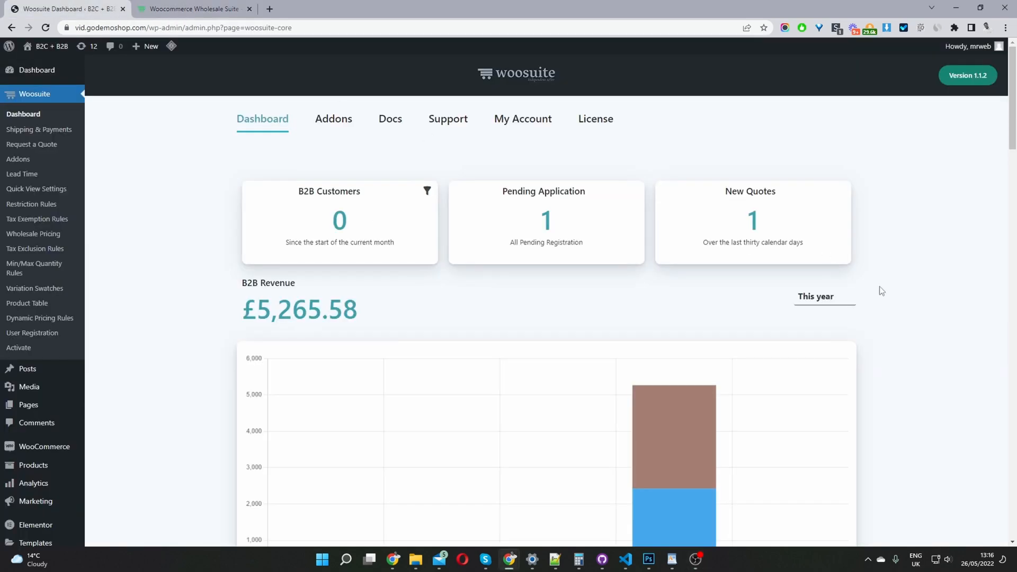
{"action": "mouse_move", "coordinate": [525, 218]}
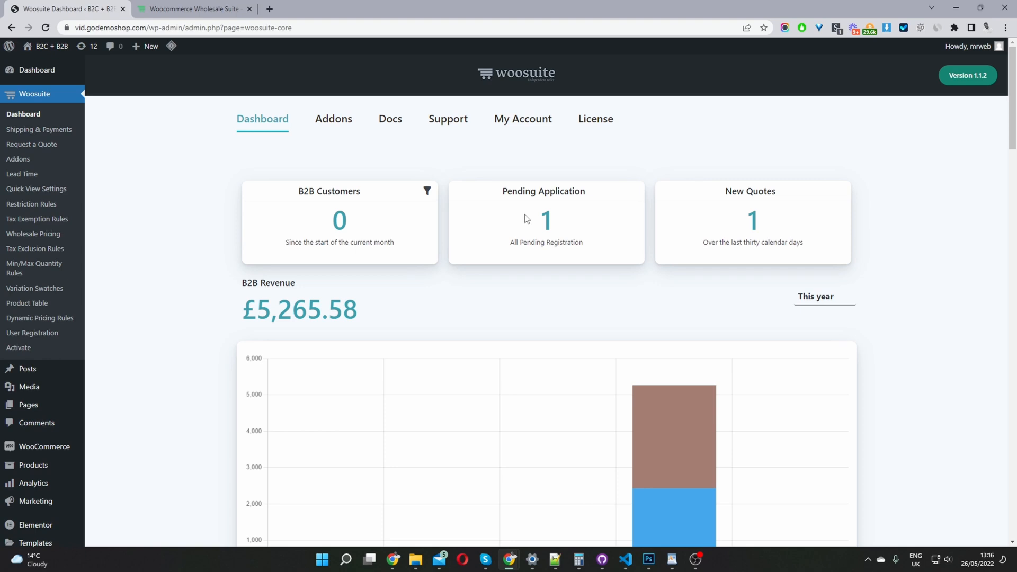
{"action": "mouse_move", "coordinate": [554, 145]}
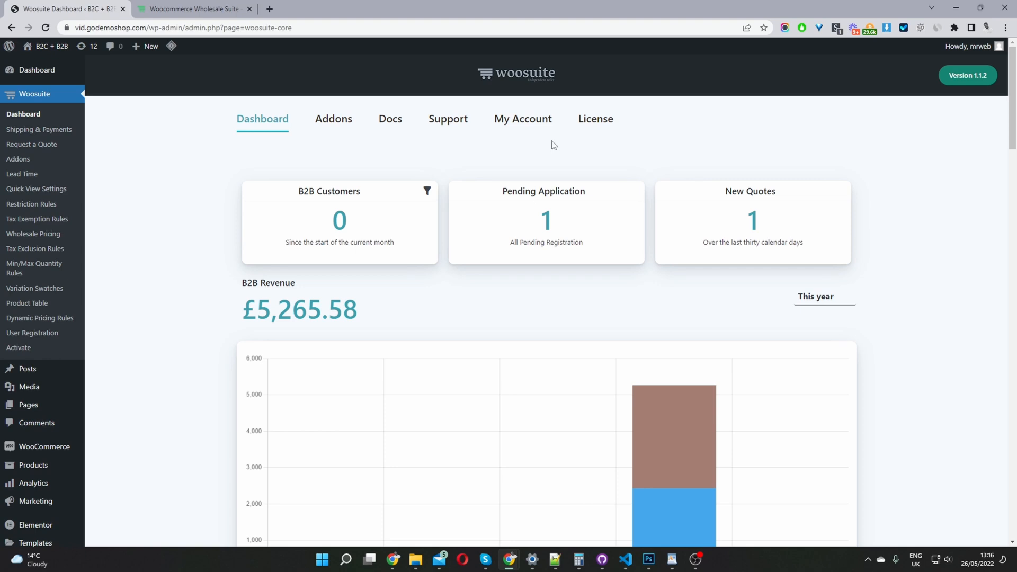
{"action": "scroll", "scroll_direction": "down", "scroll_amount": 3}
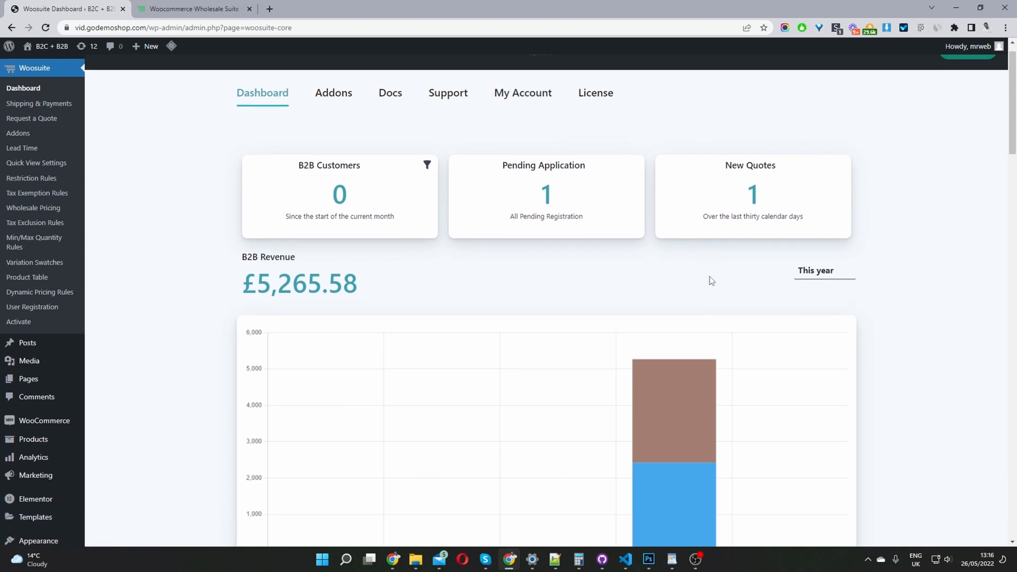
{"action": "scroll", "scroll_direction": "down", "scroll_amount": 3}
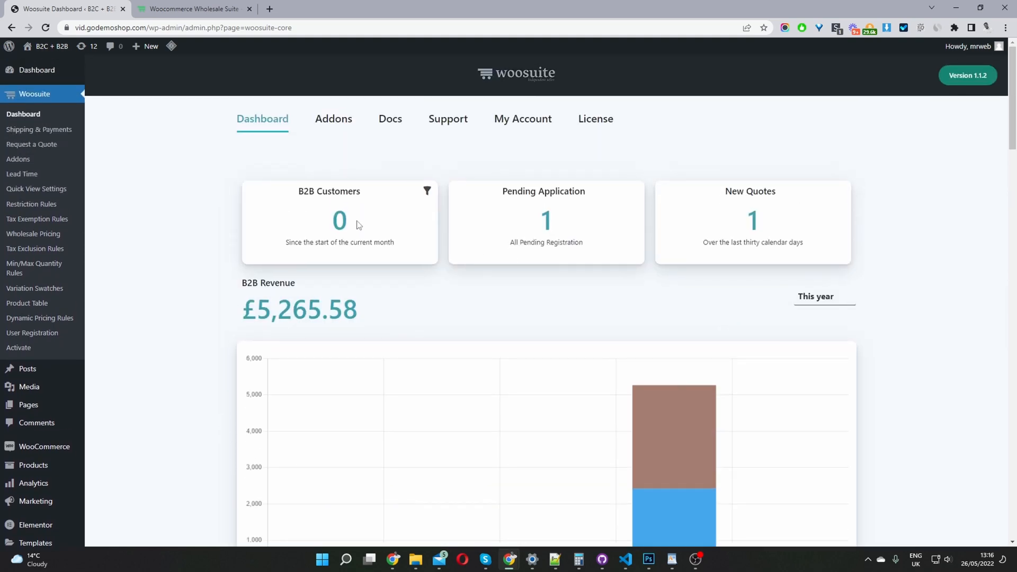
{"action": "mouse_move", "coordinate": [595, 238]}
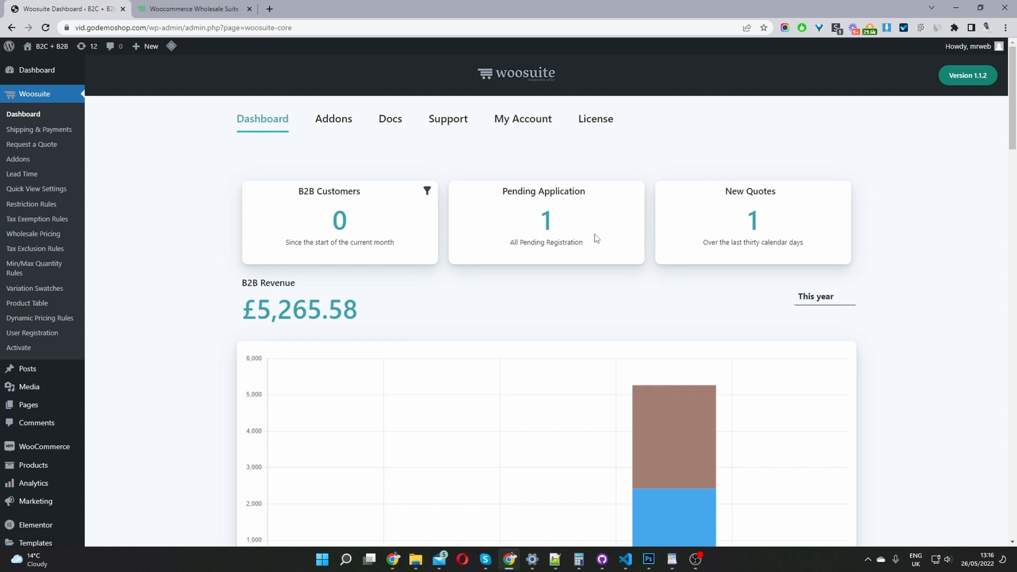
{"action": "mouse_move", "coordinate": [778, 225]}
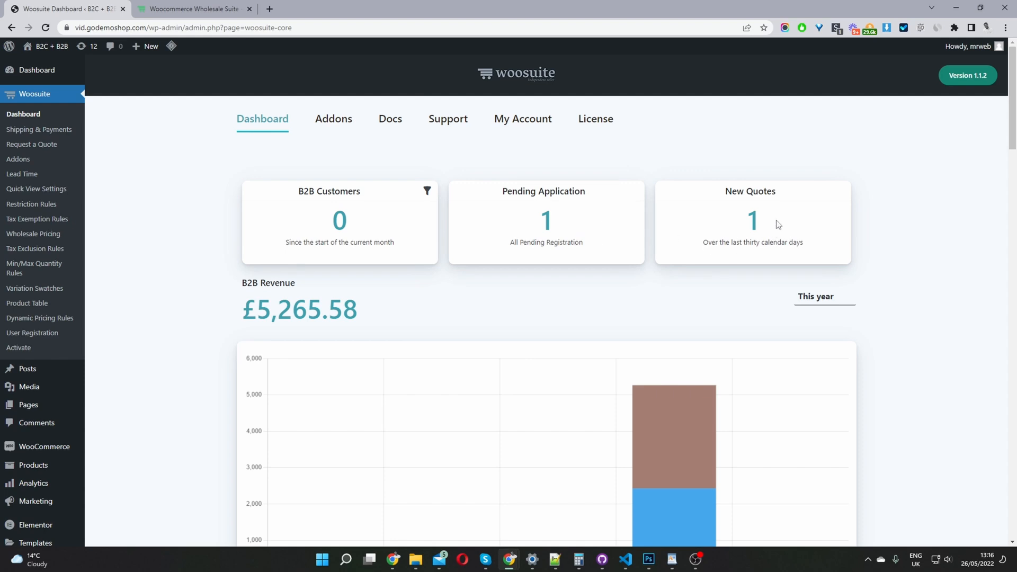
{"action": "mouse_move", "coordinate": [367, 311]}
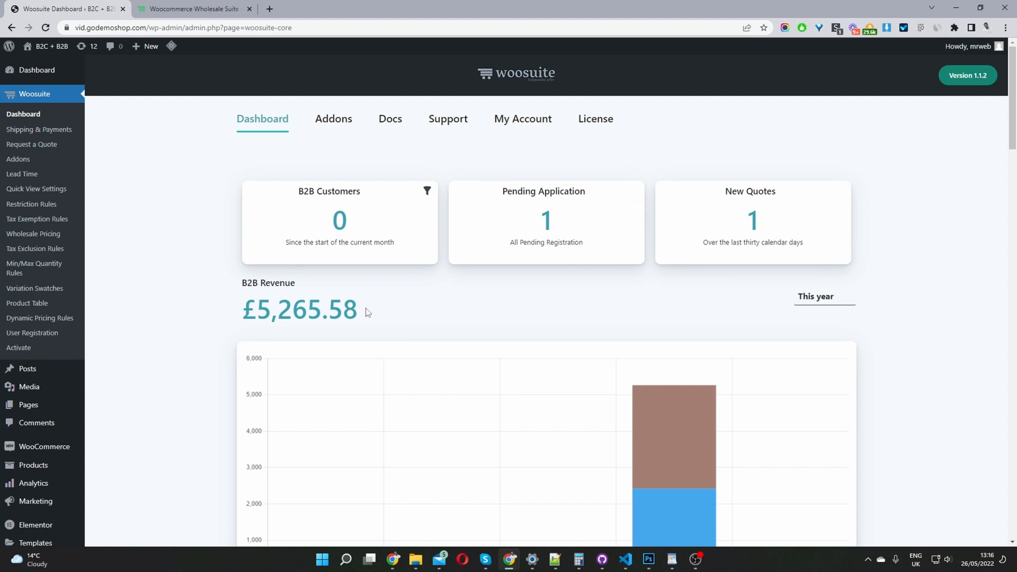
{"action": "scroll", "scroll_direction": "down", "scroll_amount": 3}
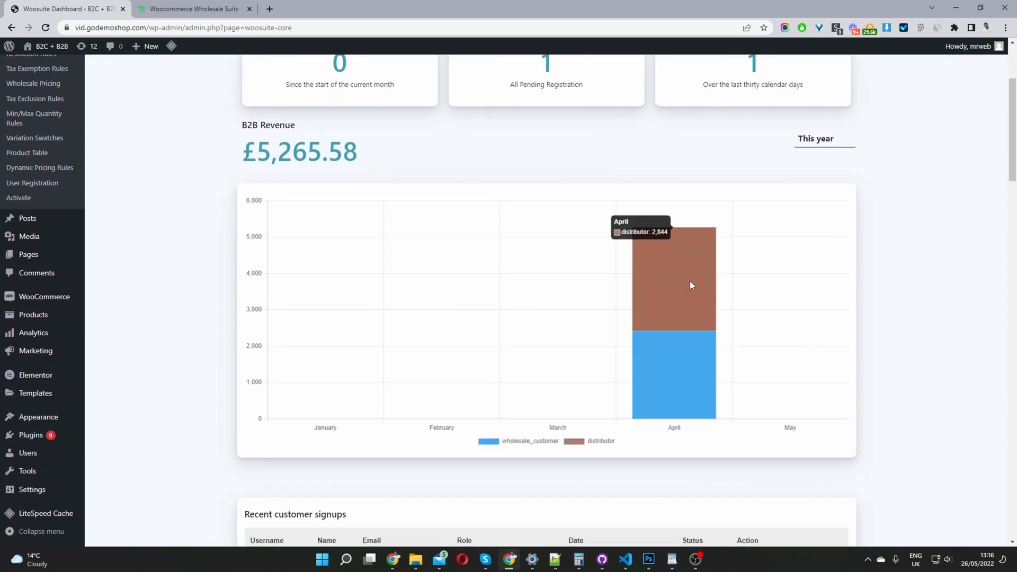
{"action": "mouse_move", "coordinate": [678, 376]}
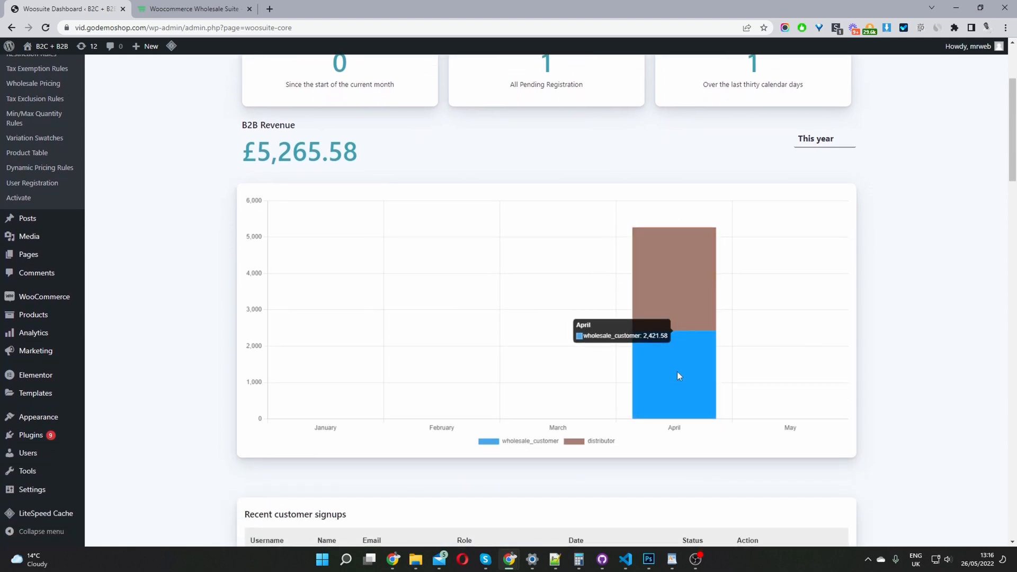
{"action": "mouse_move", "coordinate": [614, 322]}
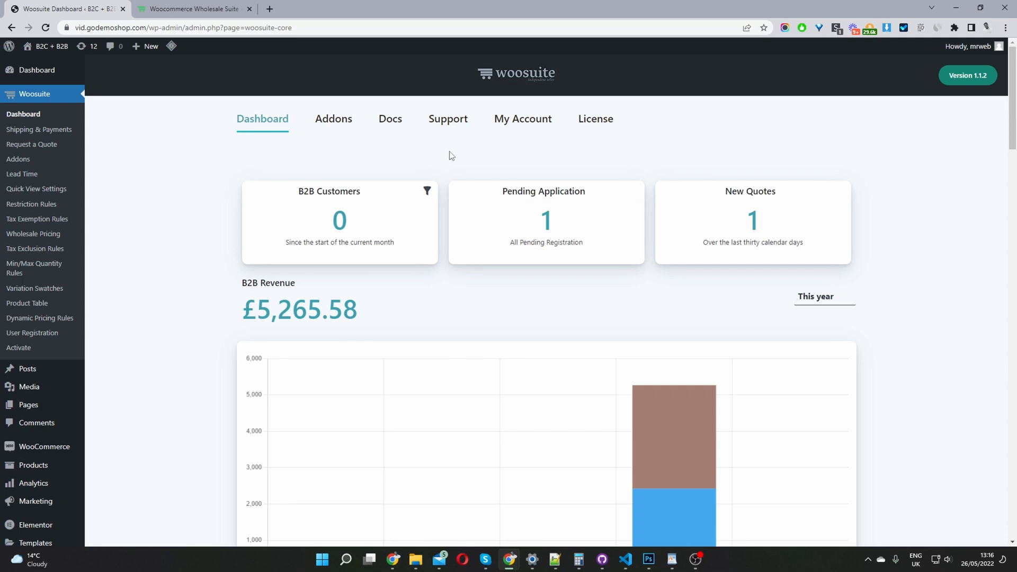
{"action": "mouse_move", "coordinate": [251, 240]}
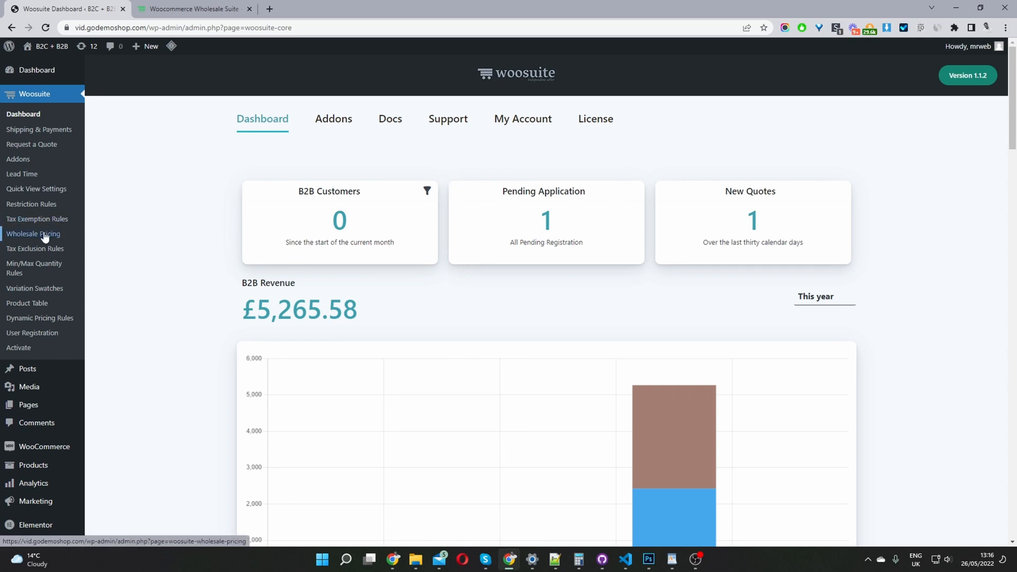
- In Wholesale Pricing settings, cancel a new role and enable 'Show the Wholesale price only'
{"action": "left_click", "coordinate": [33, 234]}
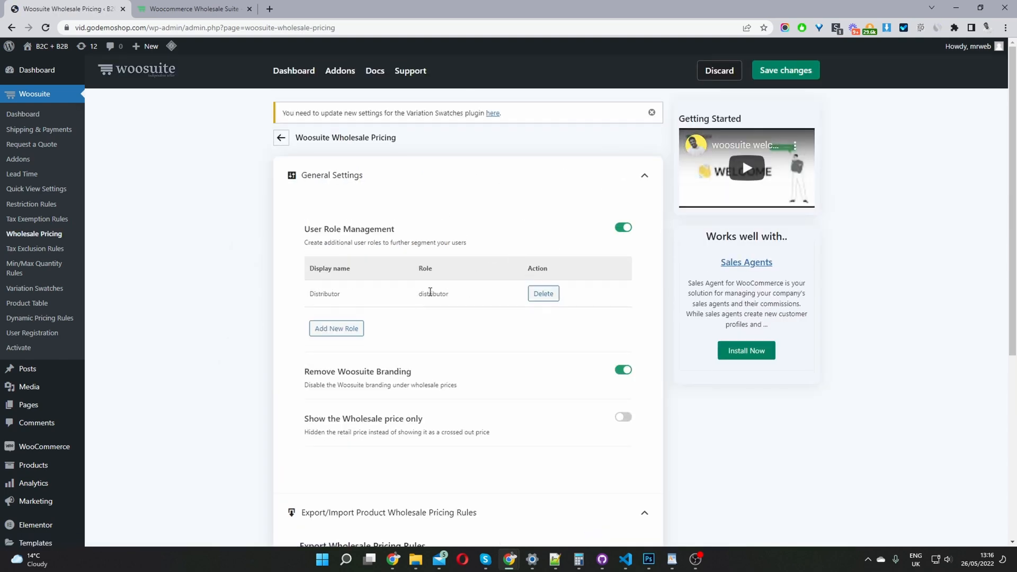
{"action": "left_click", "coordinate": [336, 328]}
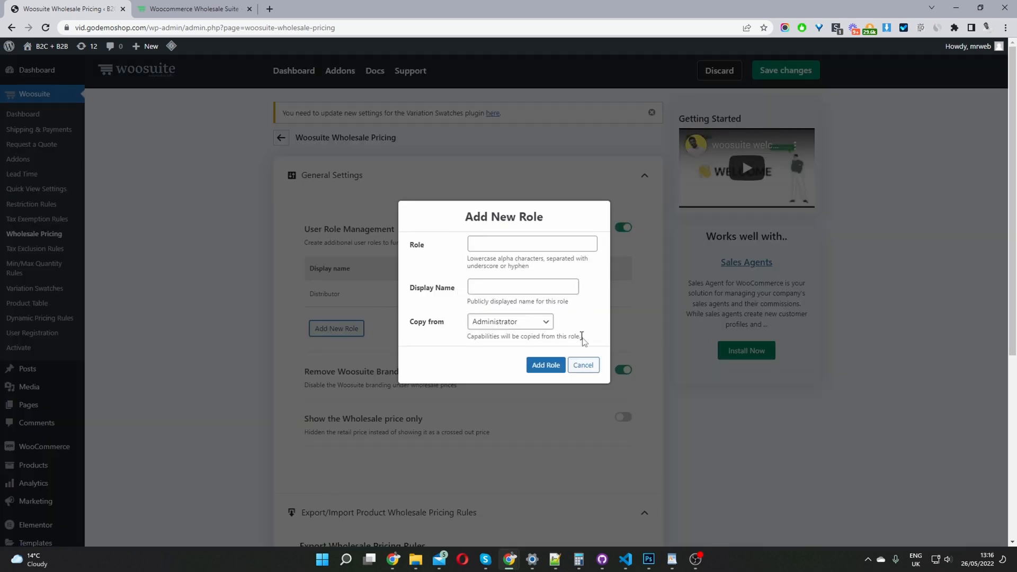
{"action": "left_click", "coordinate": [582, 364]}
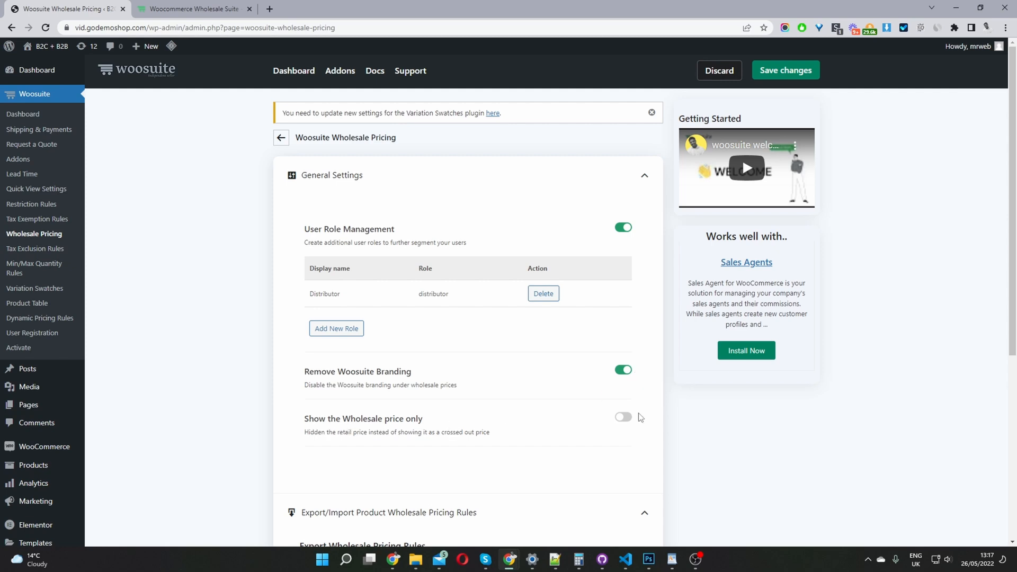
{"action": "mouse_move", "coordinate": [620, 427]}
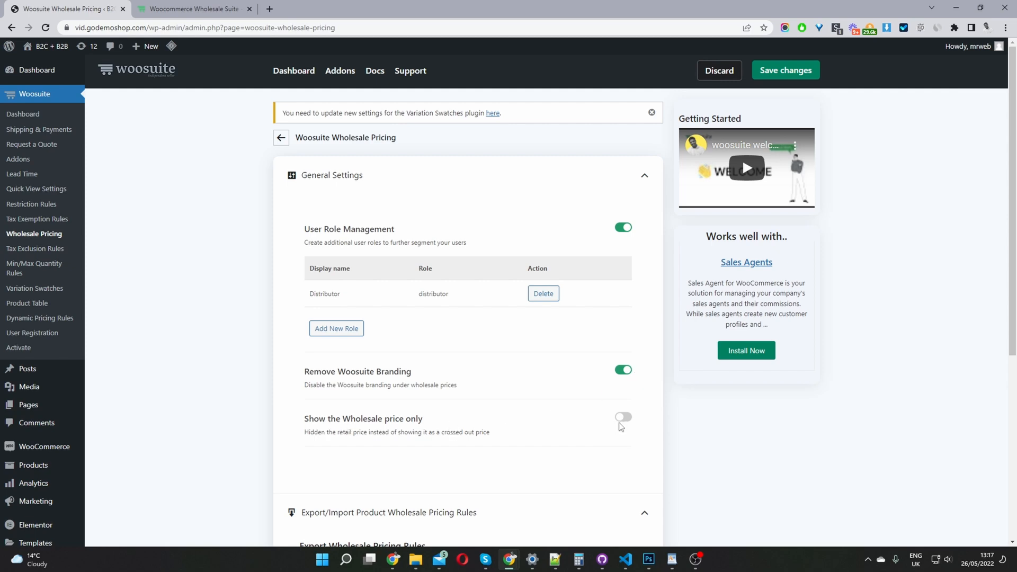
{"action": "mouse_move", "coordinate": [447, 433]}
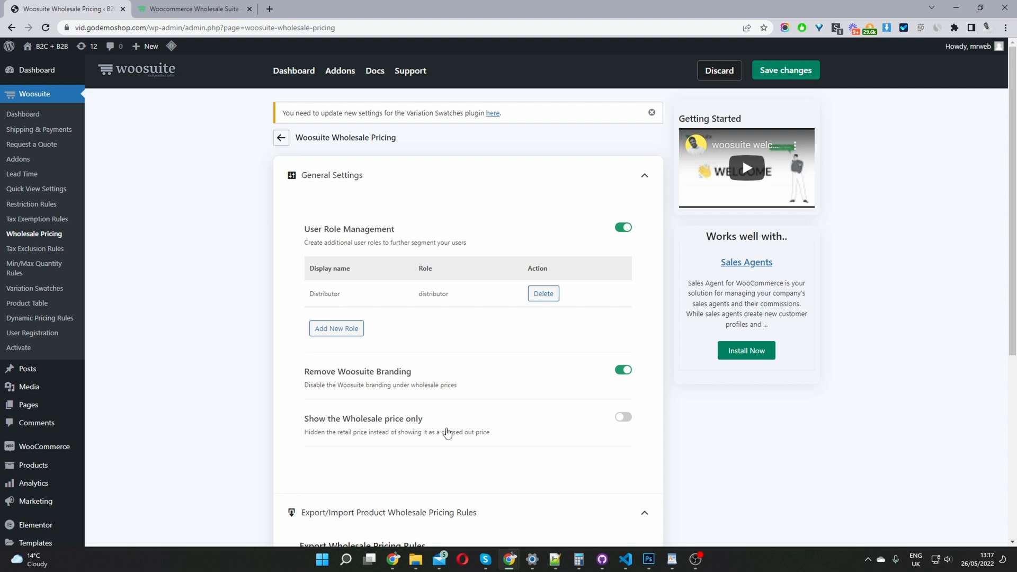
{"action": "left_click", "coordinate": [621, 417]}
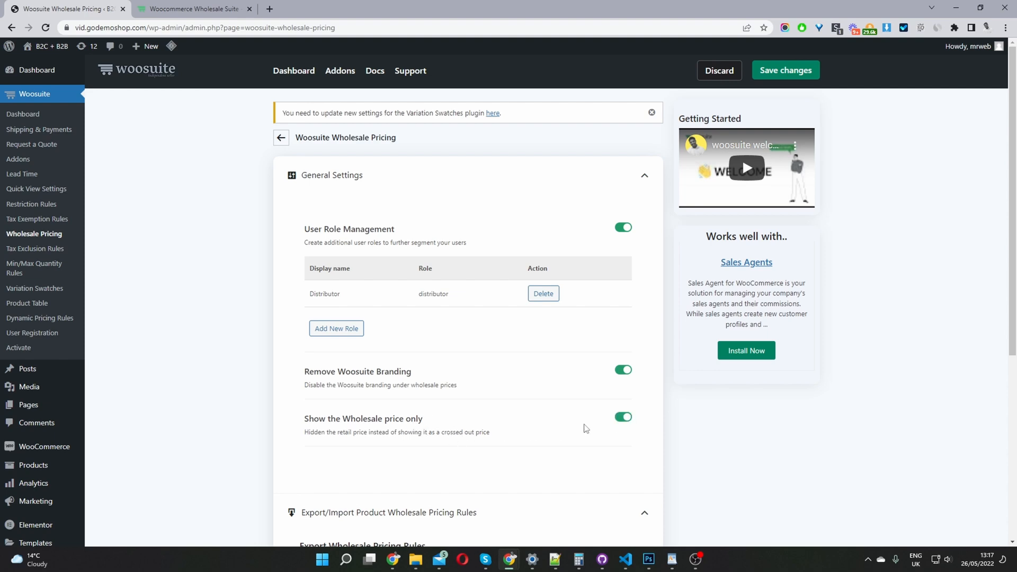
{"action": "left_click", "coordinate": [622, 417]}
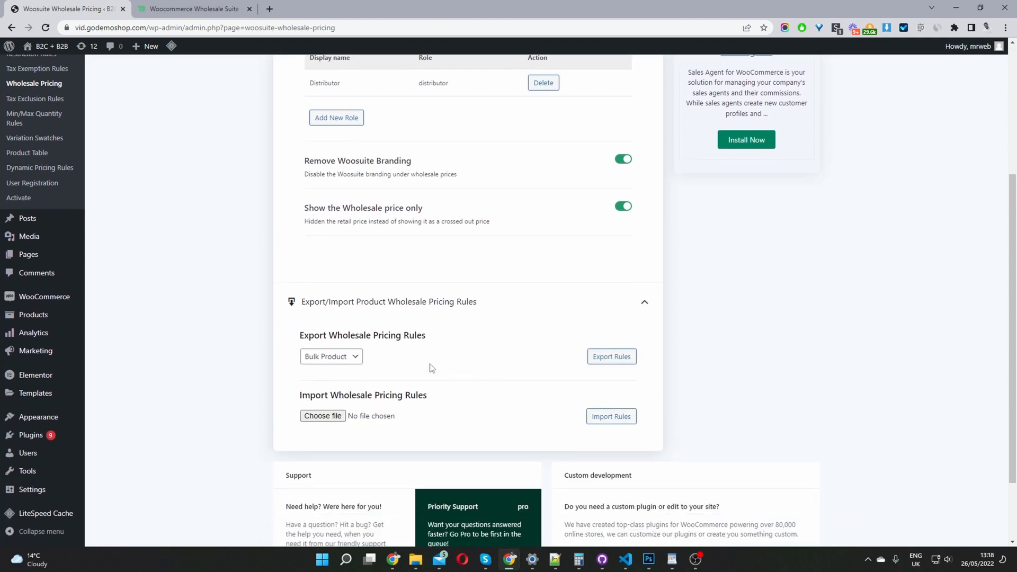
{"action": "mouse_move", "coordinate": [643, 384]}
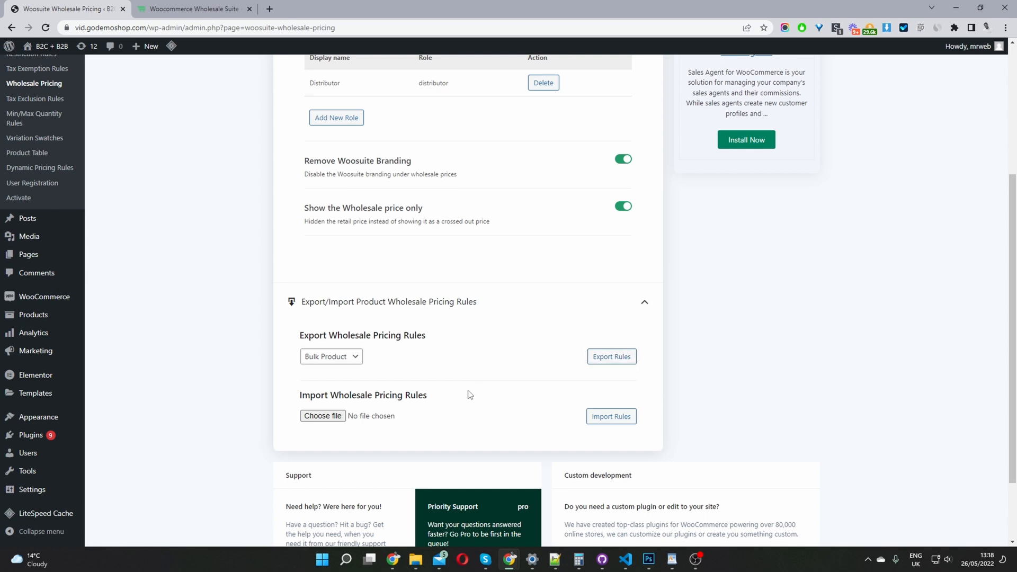
{"action": "mouse_move", "coordinate": [363, 421]}
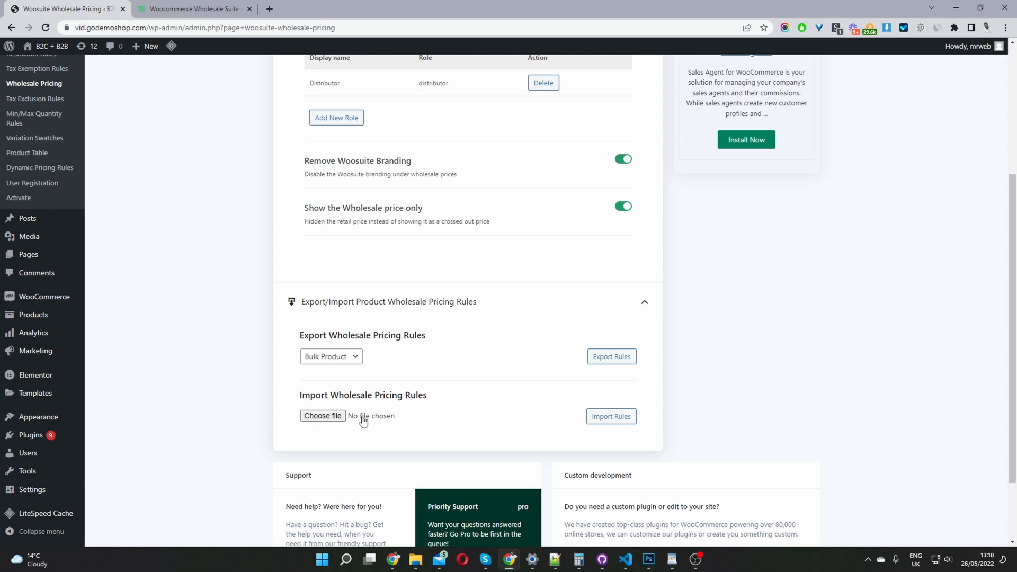
{"action": "scroll", "scroll_direction": "up", "scroll_amount": 3}
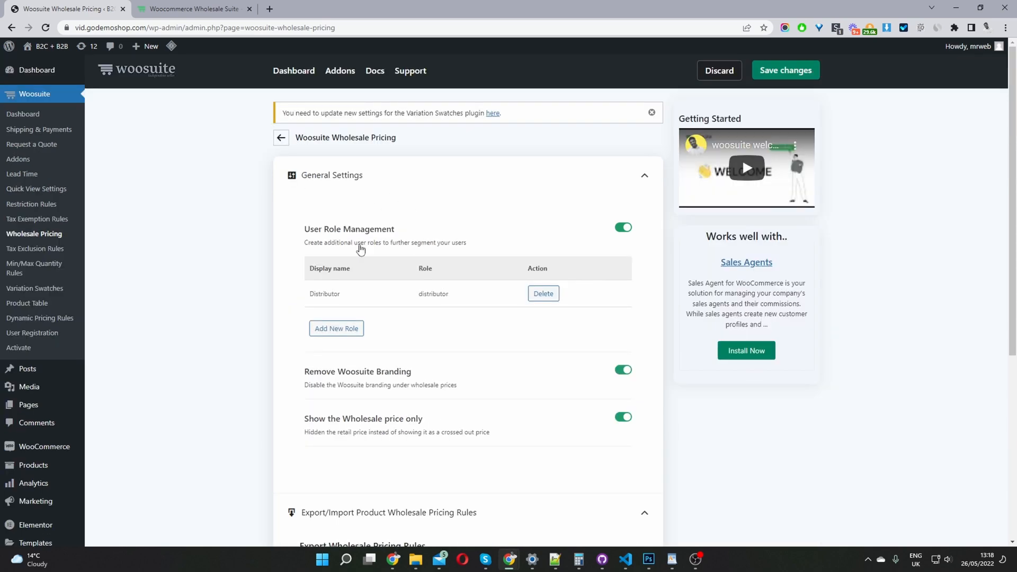
{"action": "mouse_move", "coordinate": [655, 352]}
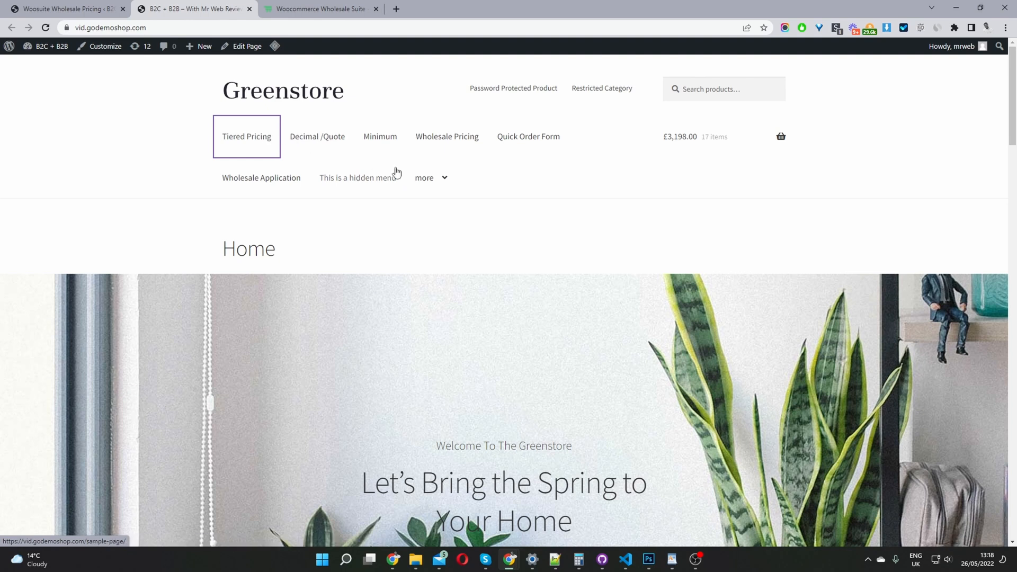
- View the Alocasia Regal Shield tiered pricing page and select the £195.00 tier price
{"action": "left_click", "coordinate": [246, 136]}
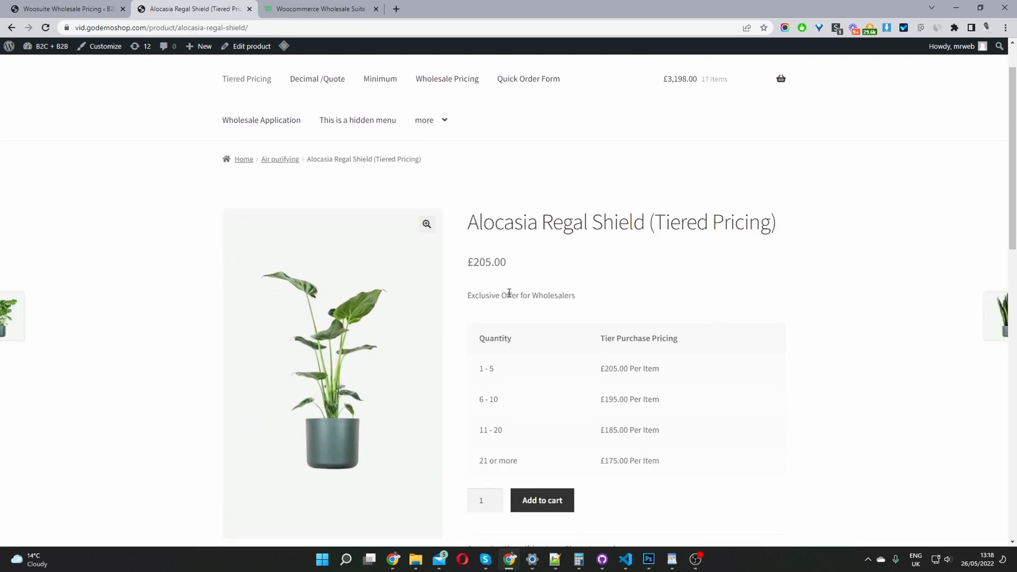
{"action": "scroll", "scroll_direction": "down", "scroll_amount": 3}
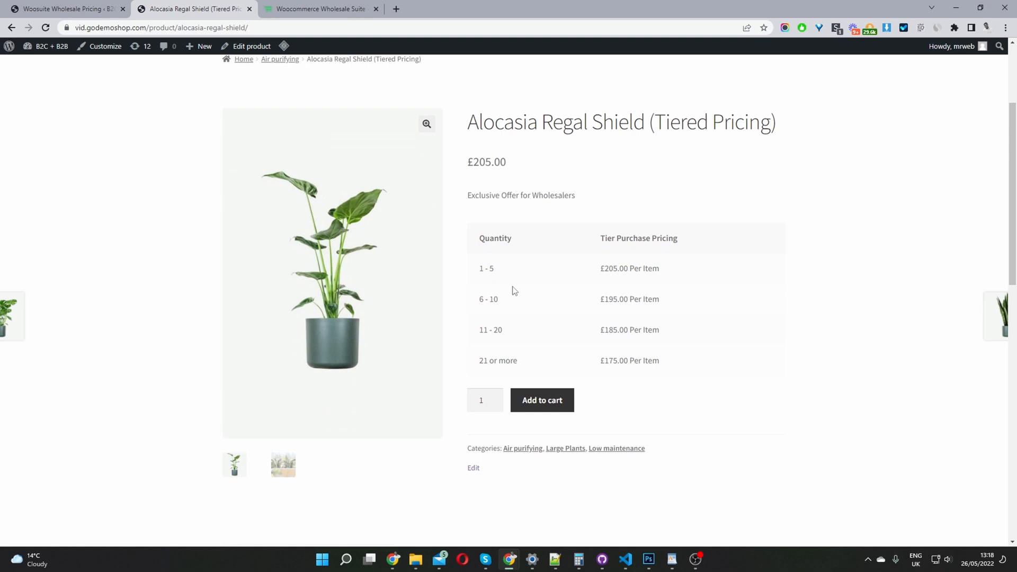
{"action": "mouse_move", "coordinate": [676, 285]}
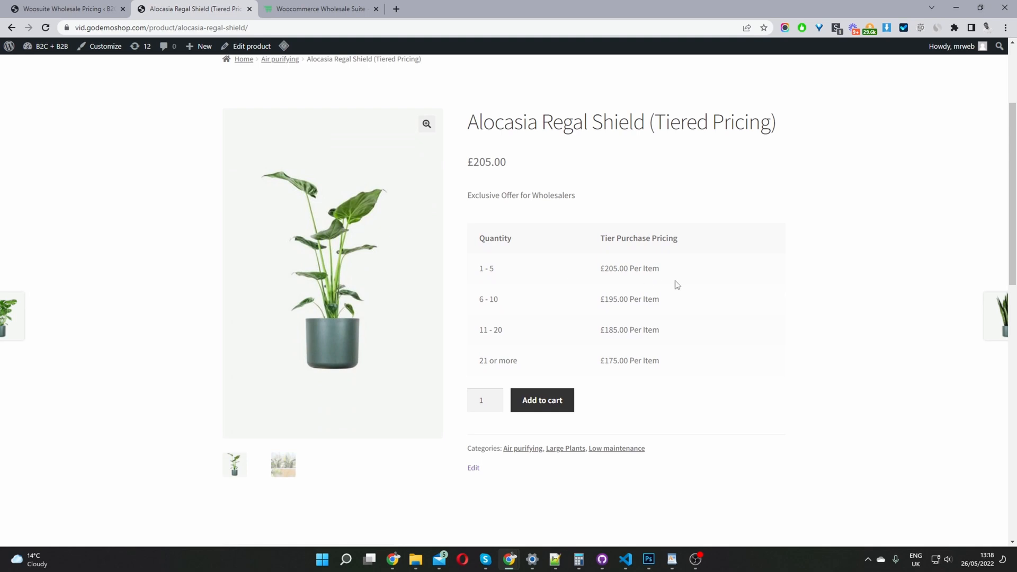
{"action": "mouse_move", "coordinate": [510, 301]}
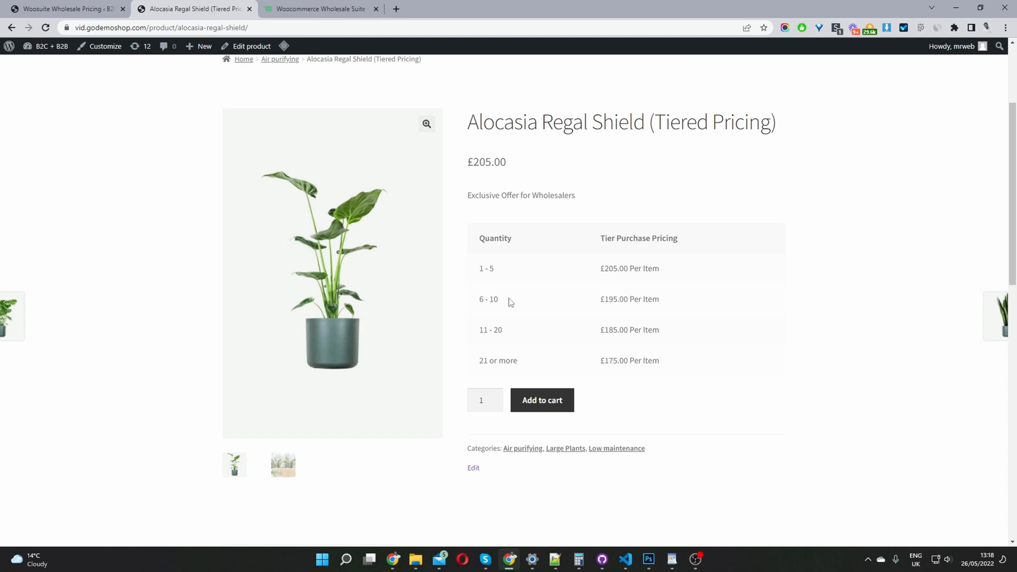
{"action": "double_click", "coordinate": [492, 298]}
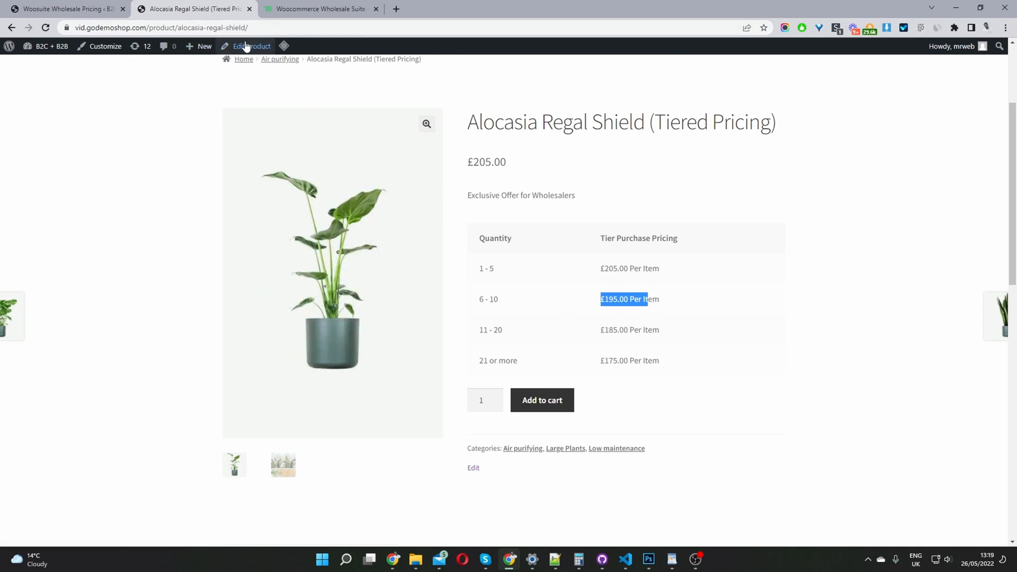
- Edit the product: give Wholesale Customer a wholesale price of 100 and add another rule
{"action": "left_click", "coordinate": [252, 46]}
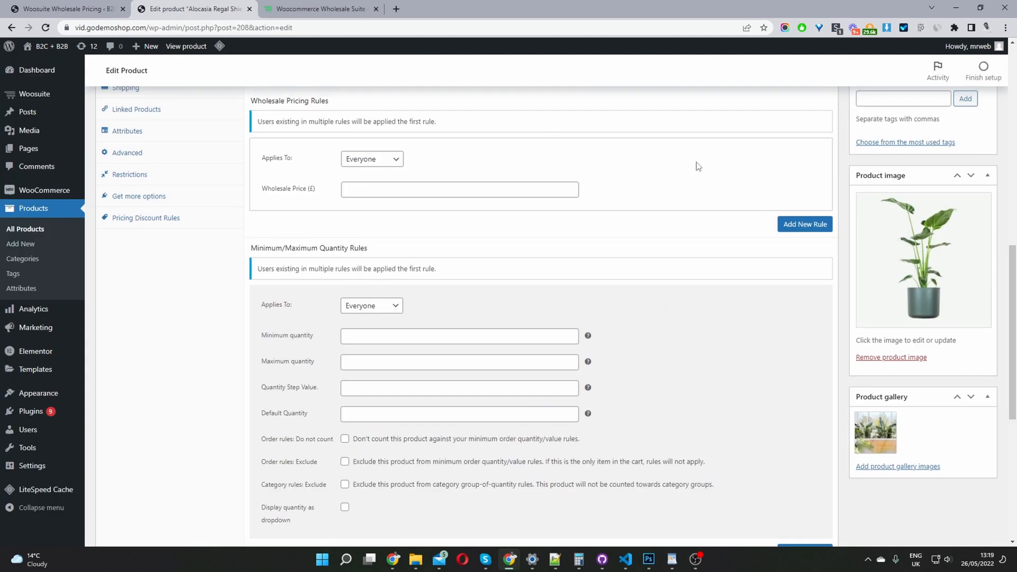
{"action": "mouse_move", "coordinate": [155, 217]}
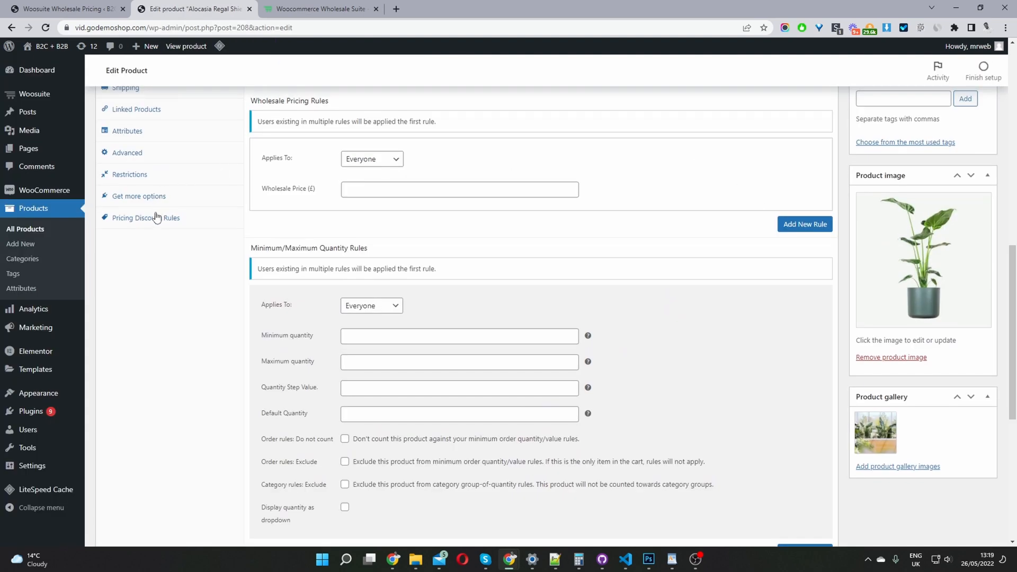
{"action": "mouse_move", "coordinate": [426, 309]}
{"action": "type", "text": "205"}
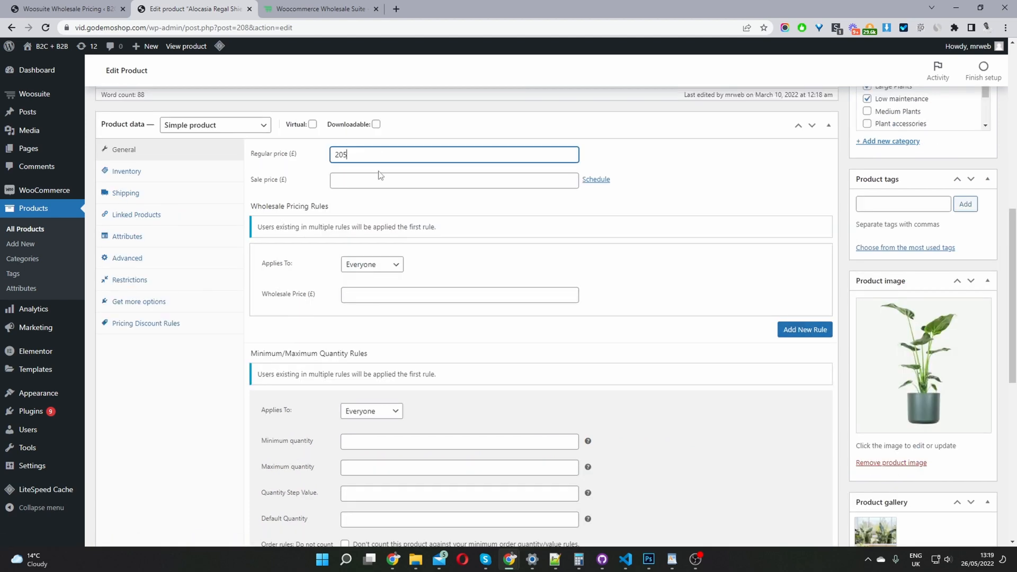
{"action": "left_click", "coordinate": [459, 294]}
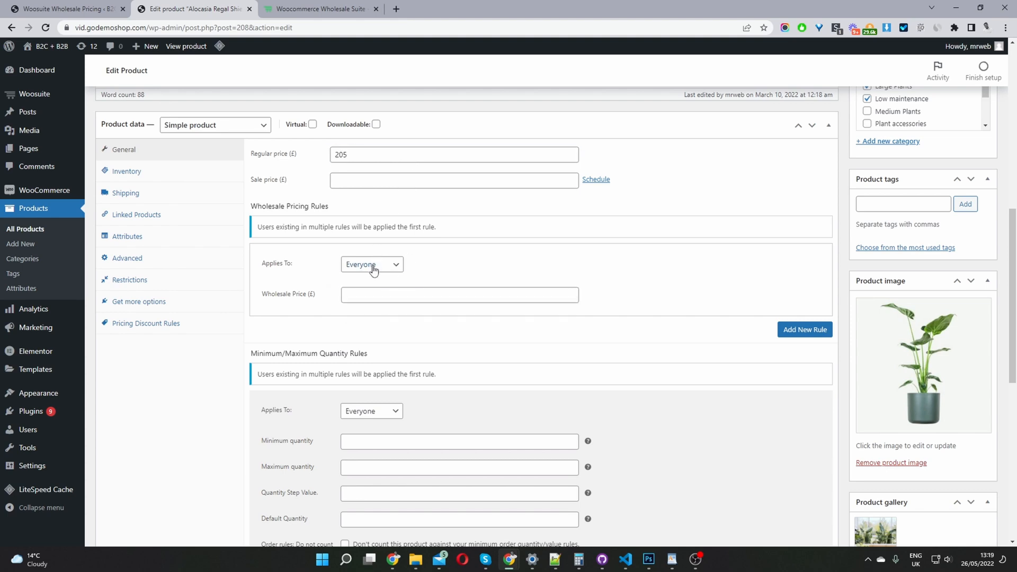
{"action": "left_click", "coordinate": [372, 264]}
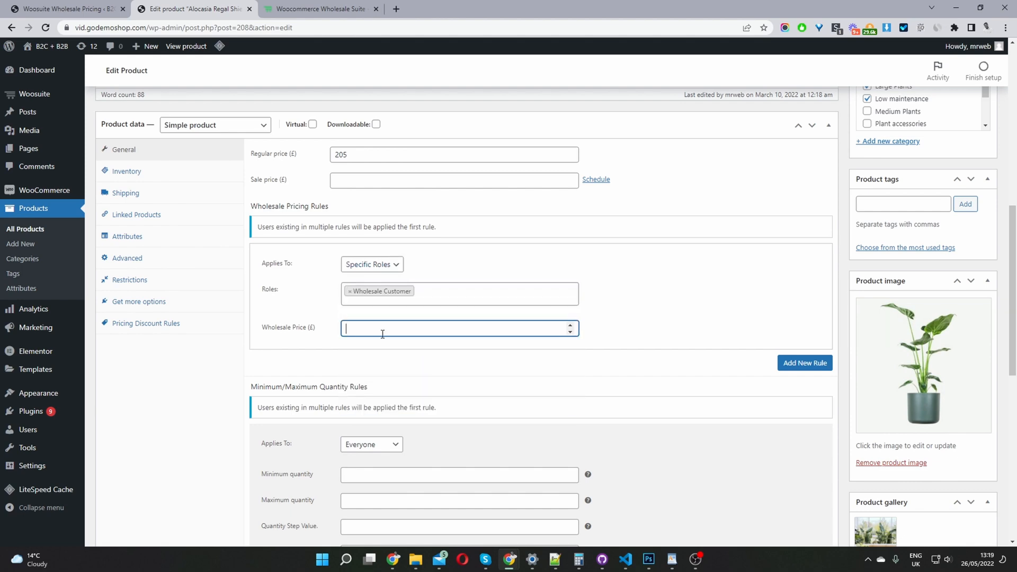
{"action": "type", "text": "100"}
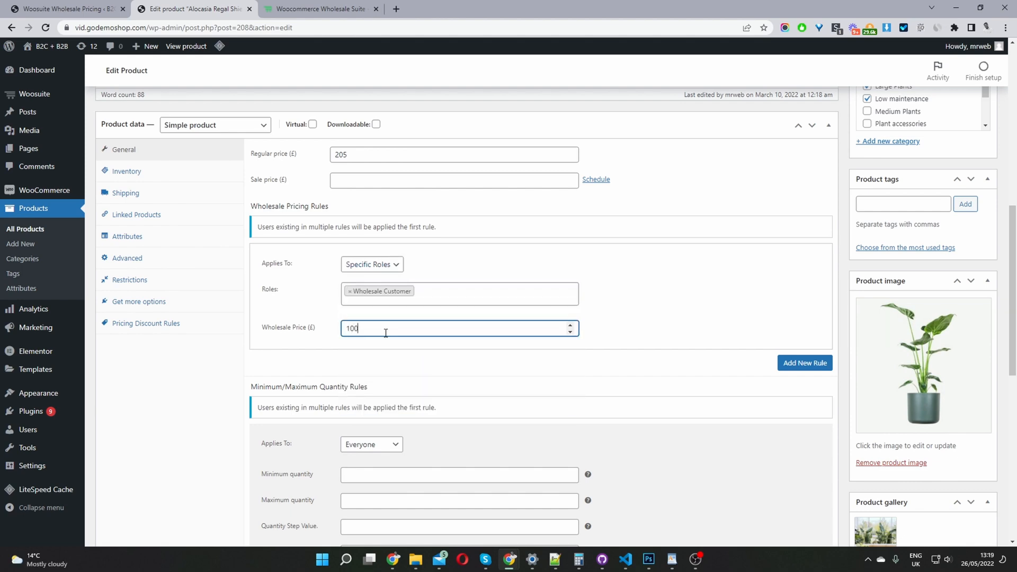
{"action": "mouse_move", "coordinate": [402, 324]}
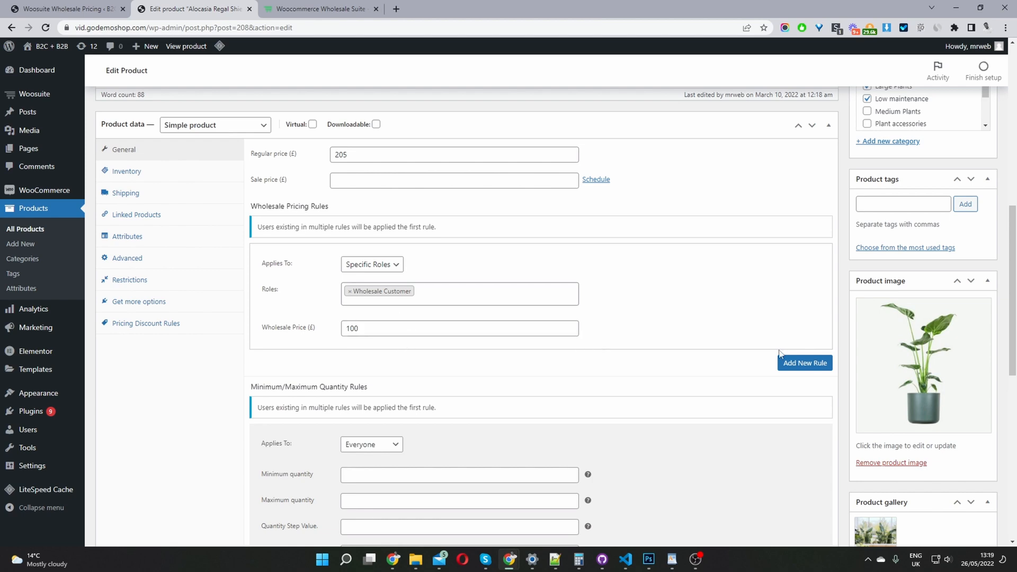
{"action": "left_click", "coordinate": [804, 362]}
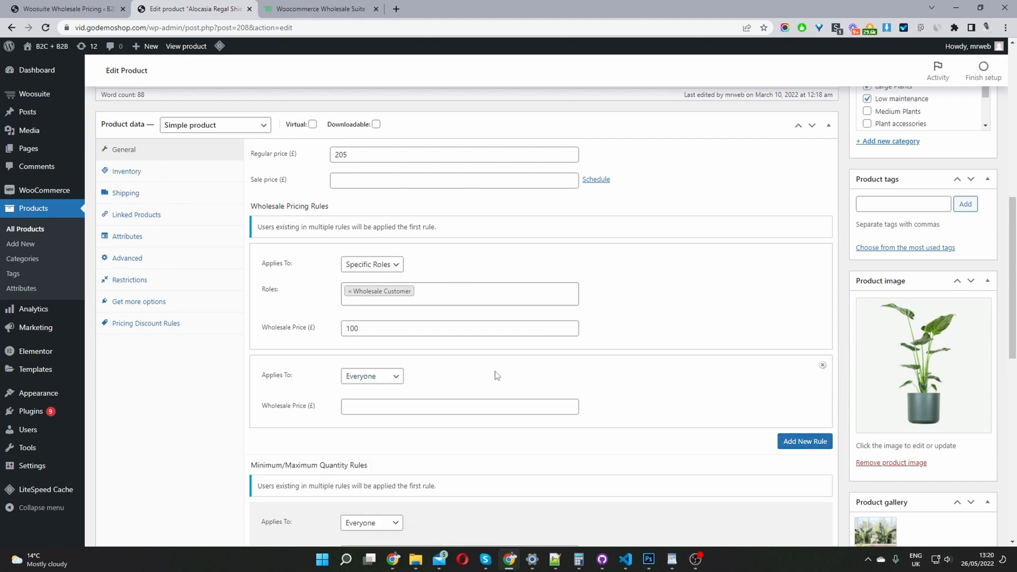
- Set the second wholesale rule to apply to Specific Roles
{"action": "left_click", "coordinate": [372, 375]}
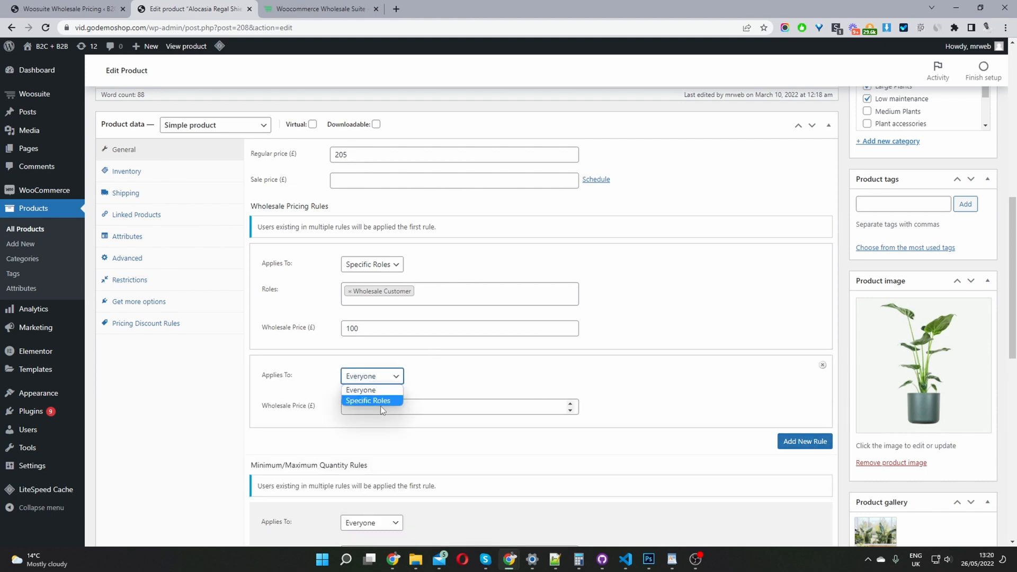
{"action": "left_click", "coordinate": [367, 400]}
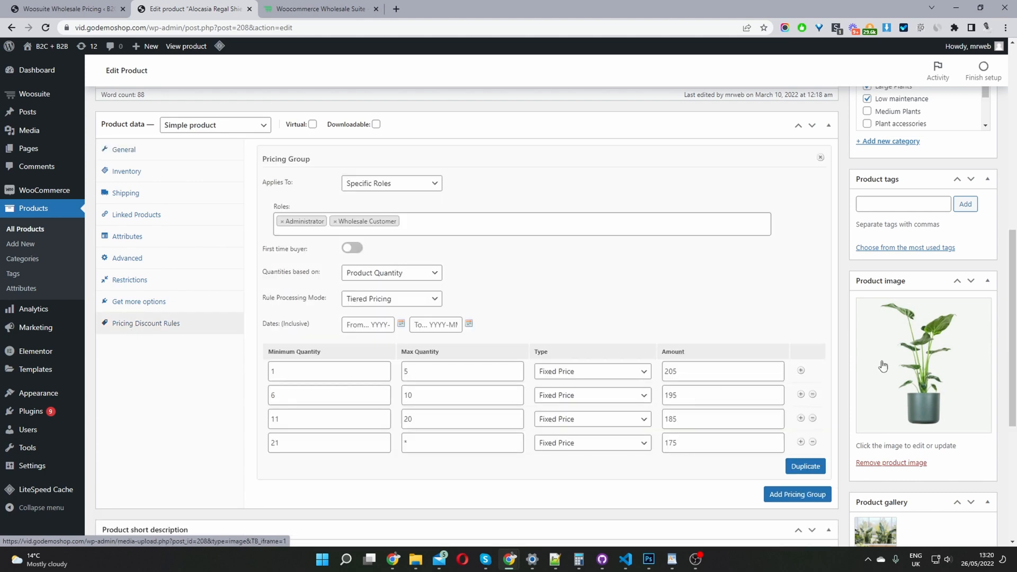
{"action": "left_click", "coordinate": [391, 183]}
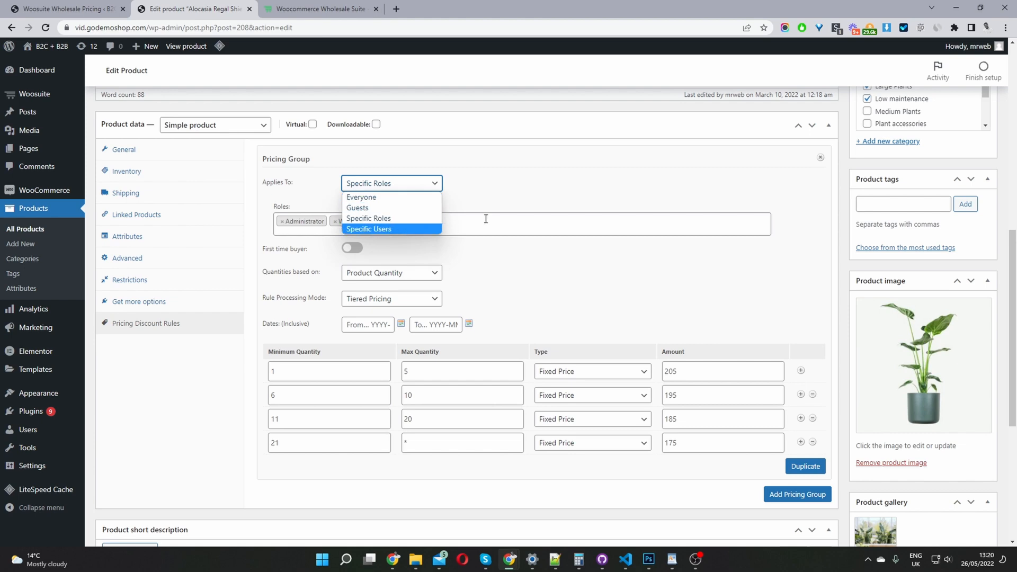
{"action": "left_click", "coordinate": [369, 218]}
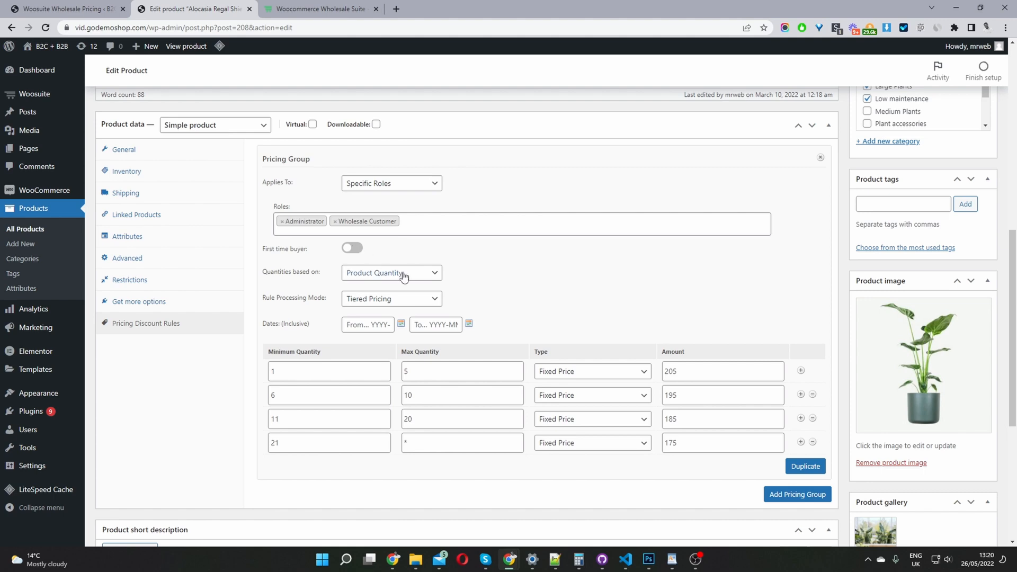
{"action": "mouse_move", "coordinate": [315, 311]}
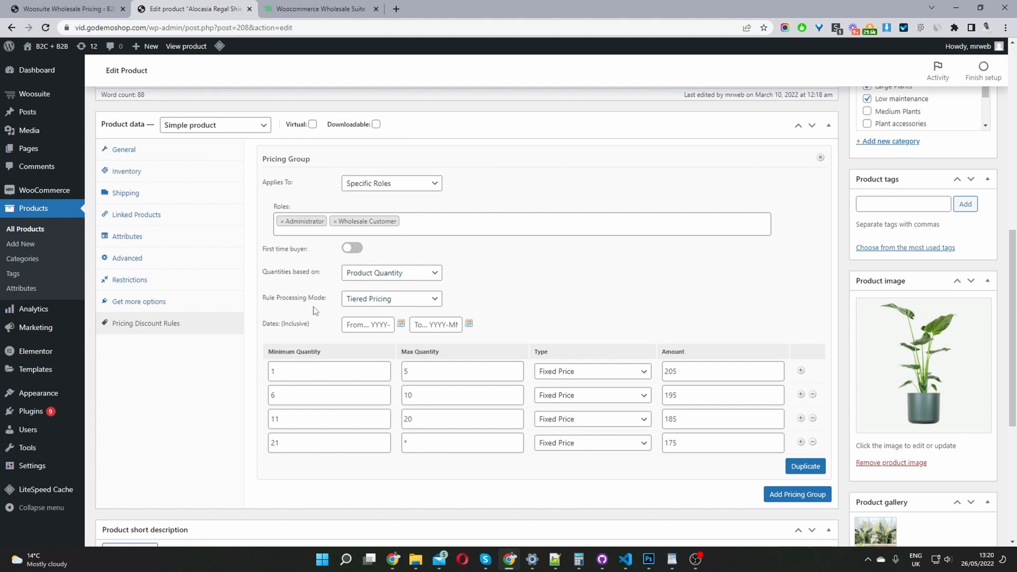
{"action": "left_click", "coordinate": [390, 298]}
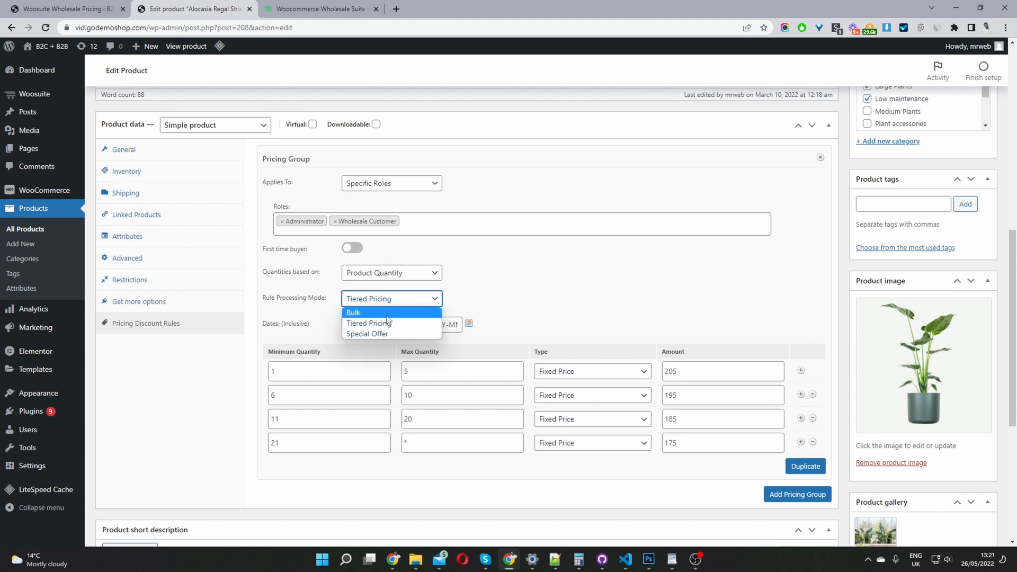
{"action": "mouse_move", "coordinate": [369, 323]}
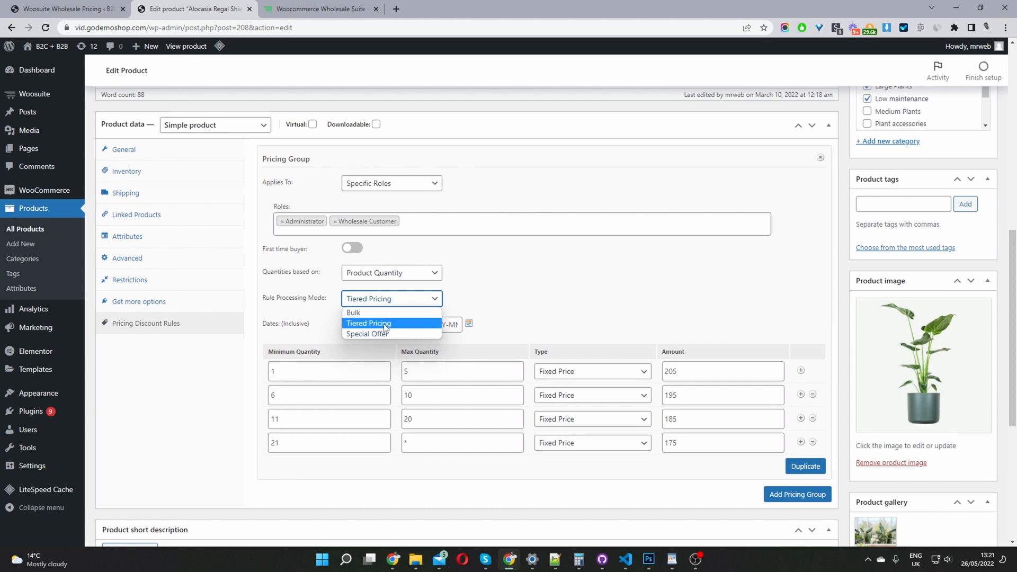
{"action": "mouse_move", "coordinate": [367, 333]}
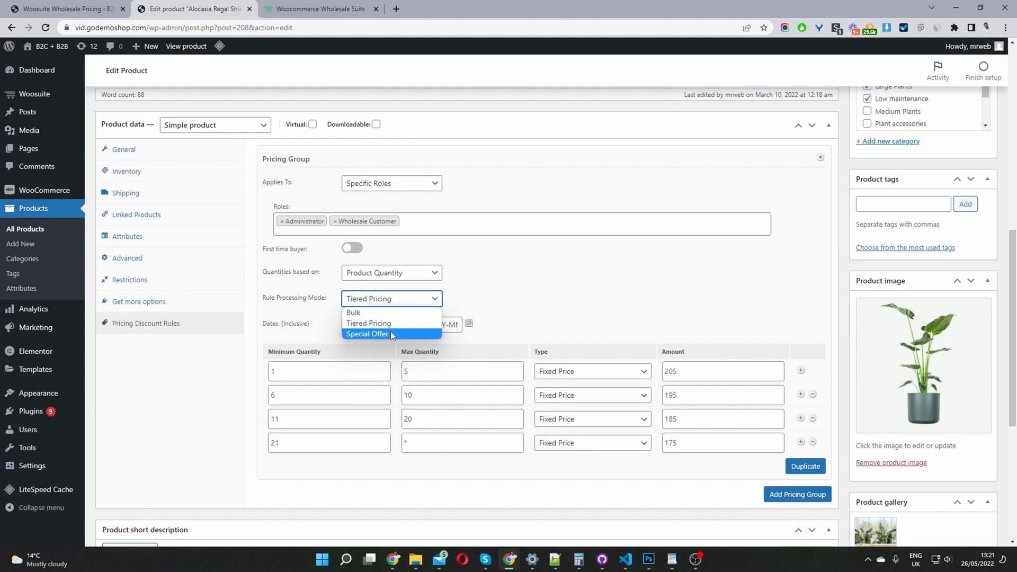
{"action": "mouse_move", "coordinate": [392, 334]}
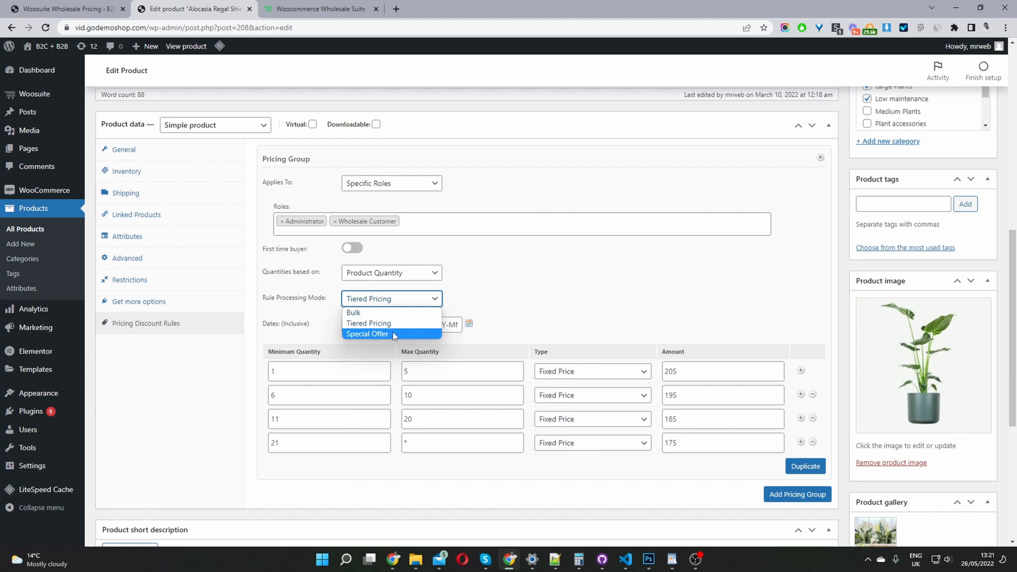
{"action": "mouse_move", "coordinate": [383, 323]}
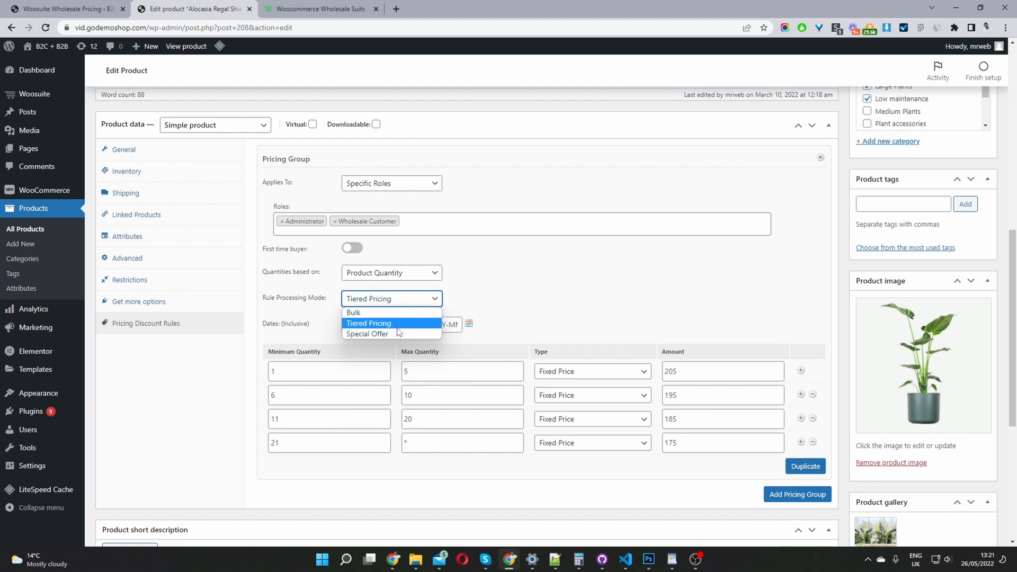
{"action": "mouse_move", "coordinate": [367, 333]}
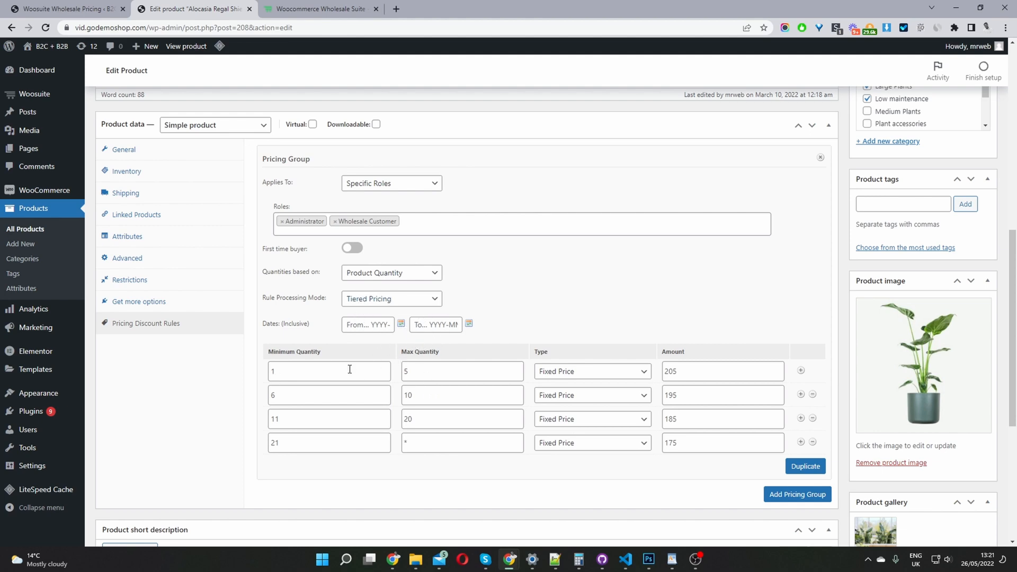
{"action": "mouse_move", "coordinate": [805, 418]}
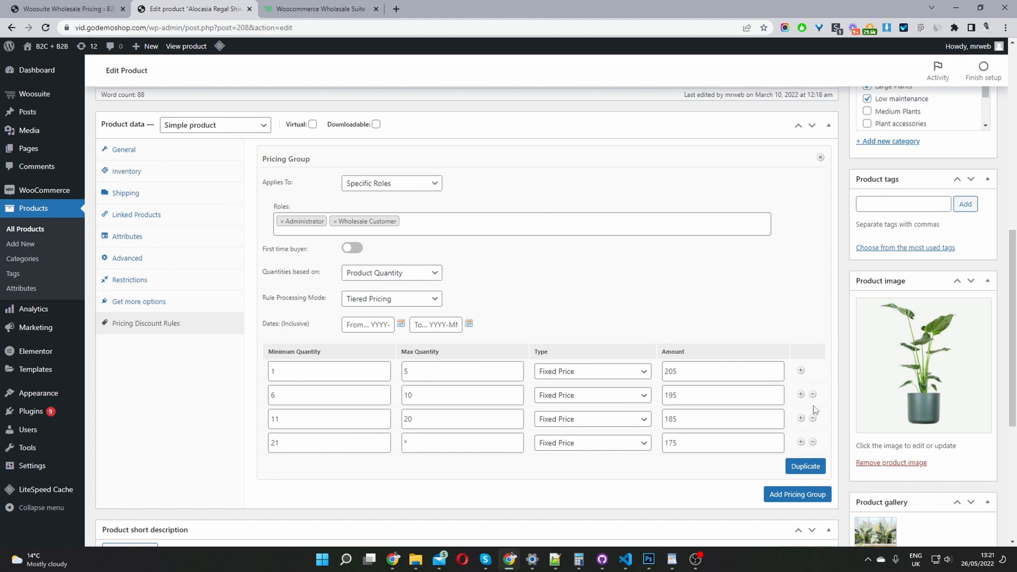
{"action": "left_click", "coordinate": [800, 370]}
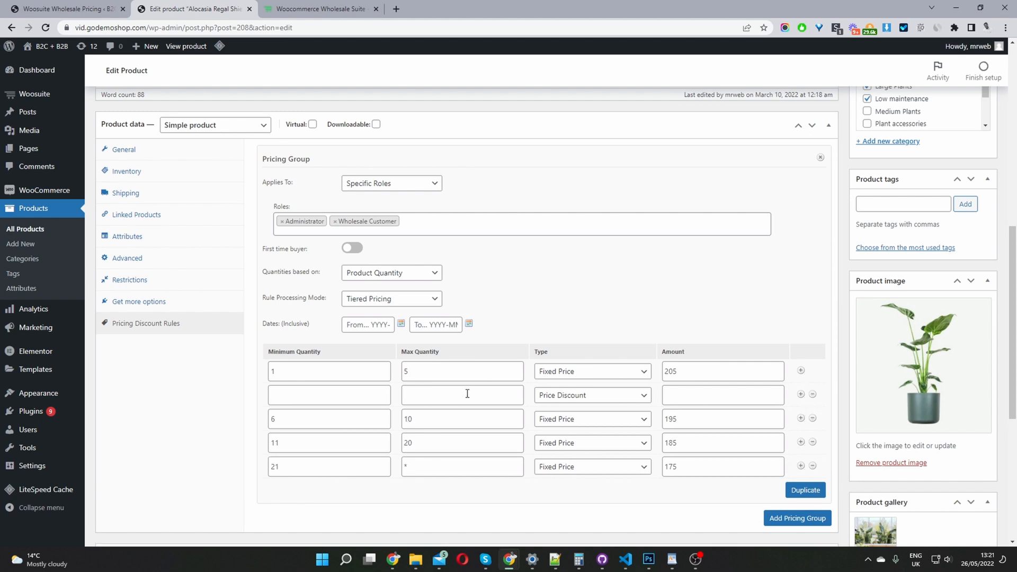
{"action": "left_click", "coordinate": [328, 395]}
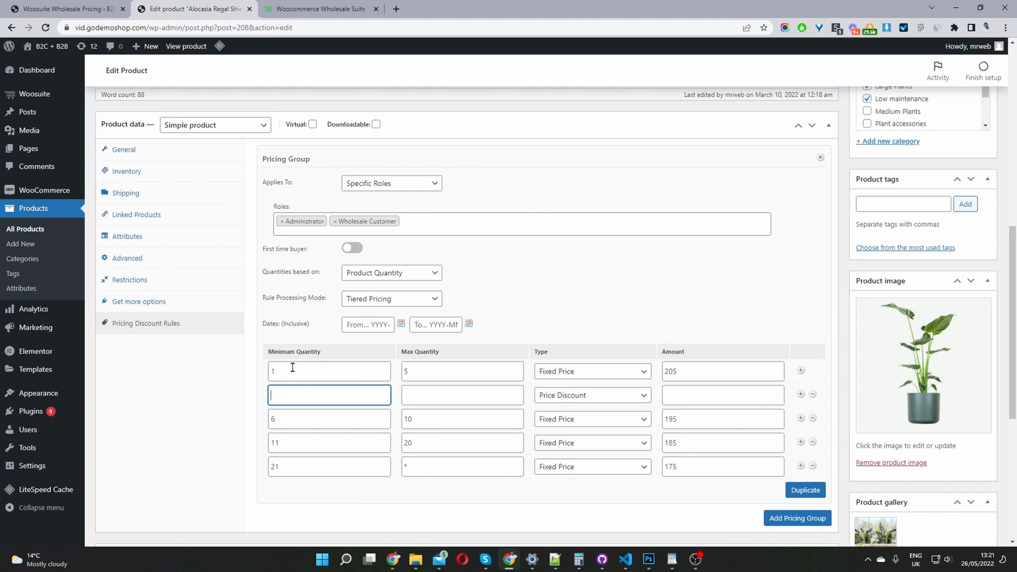
{"action": "left_click", "coordinate": [462, 371]}
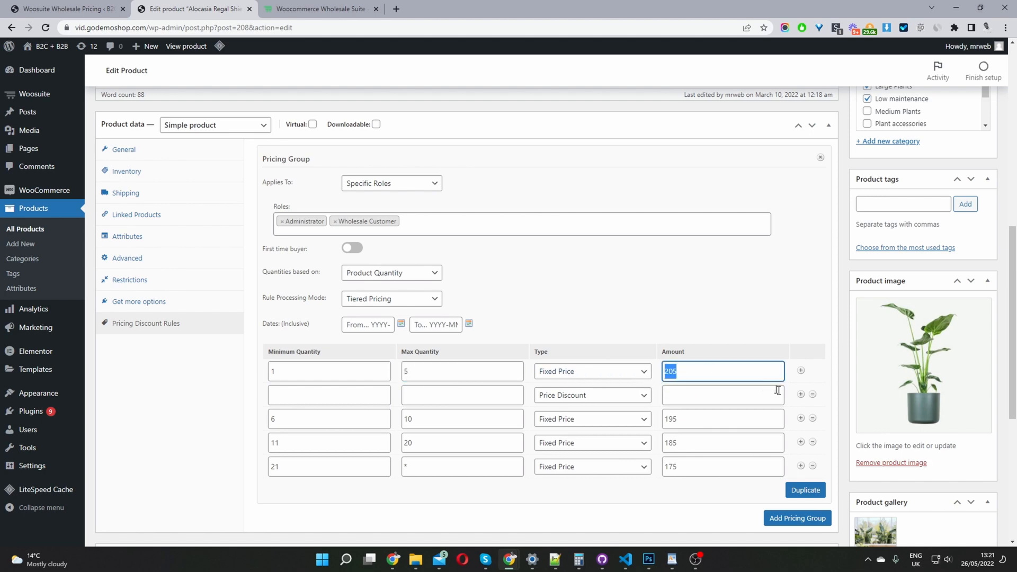
{"action": "left_click", "coordinate": [811, 394]}
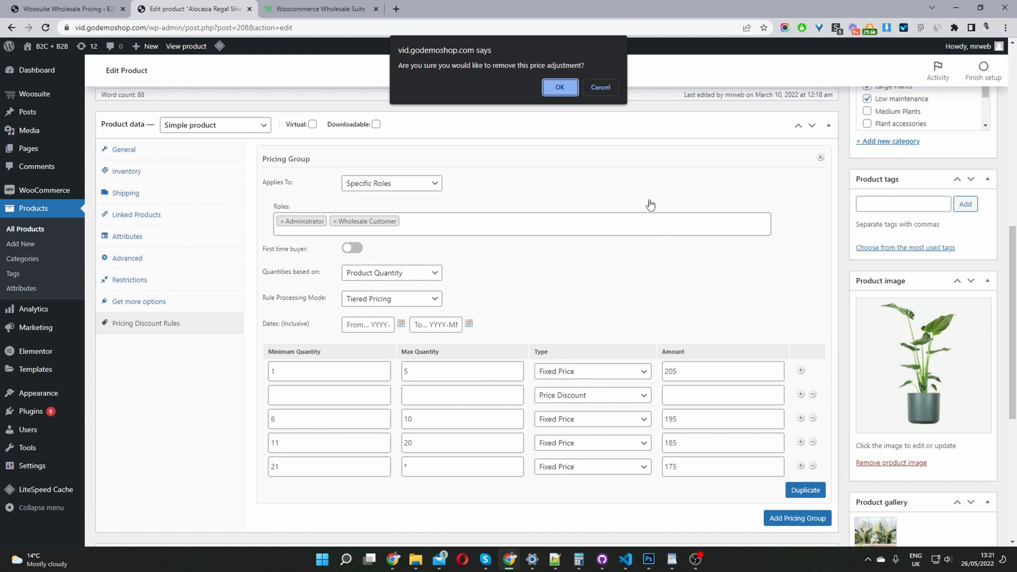
{"action": "left_click", "coordinate": [559, 87]}
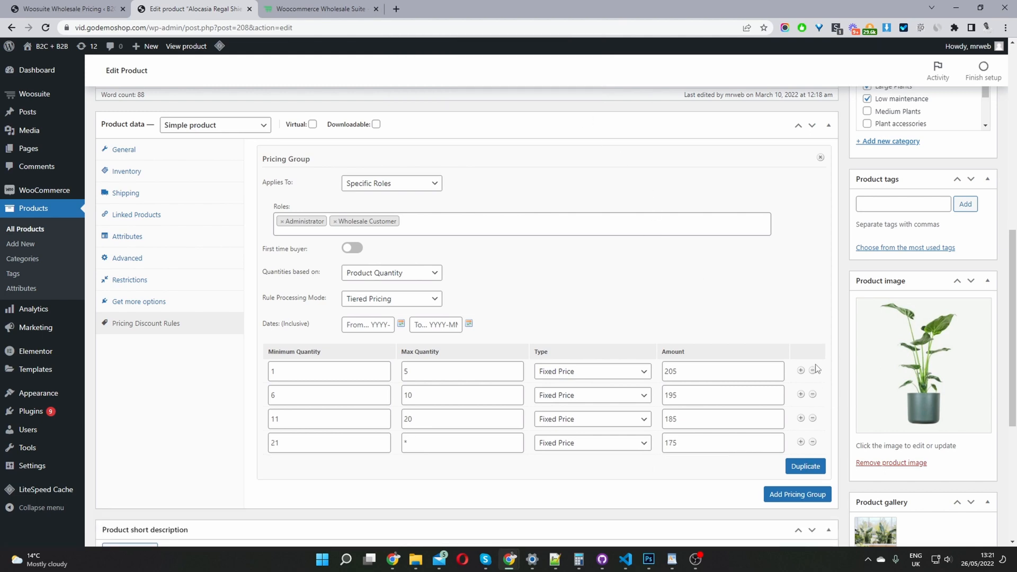
{"action": "left_click", "coordinate": [591, 370]}
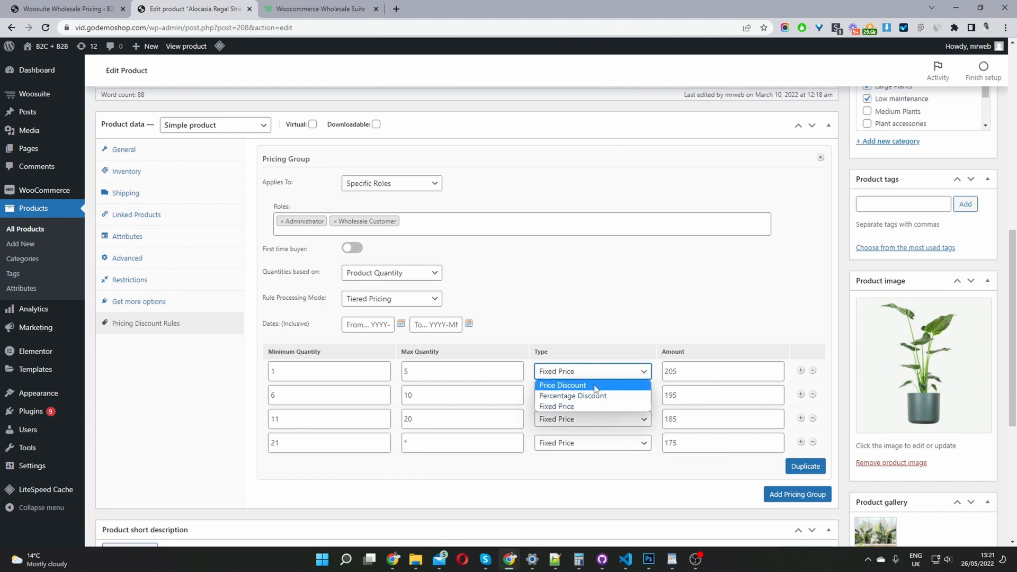
{"action": "mouse_move", "coordinate": [572, 396]}
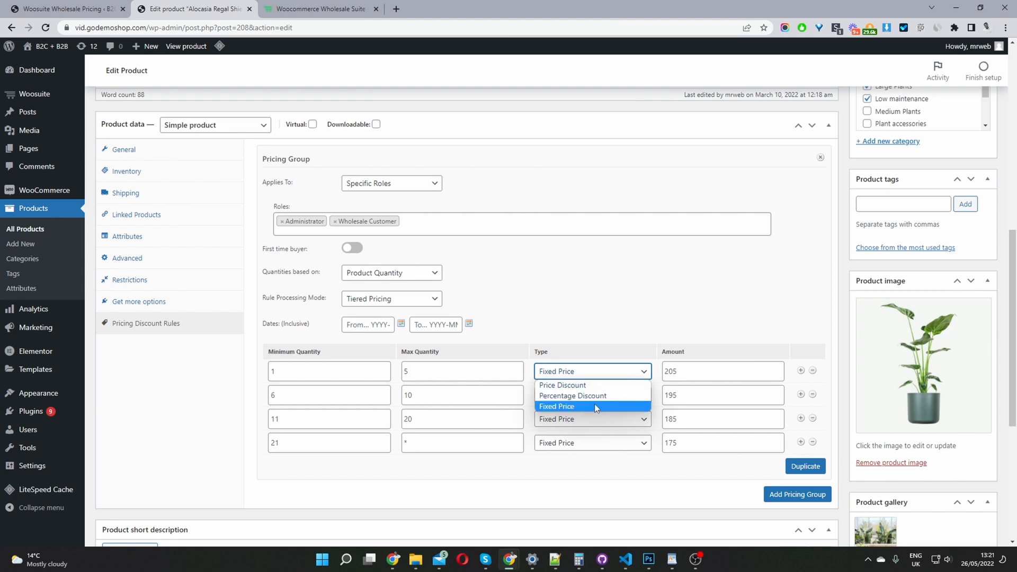
{"action": "left_click", "coordinate": [555, 406]}
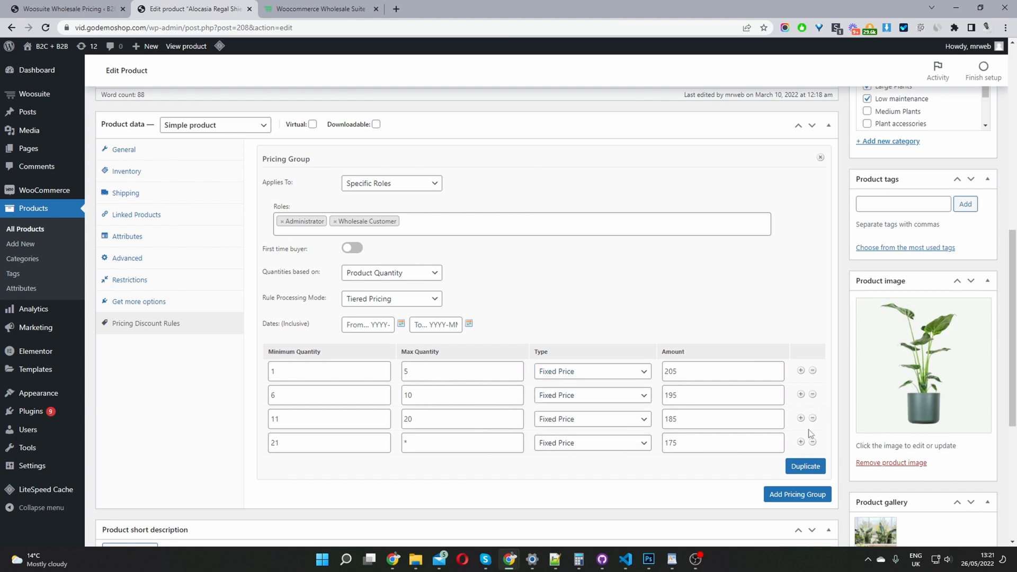
{"action": "left_click", "coordinate": [801, 442]}
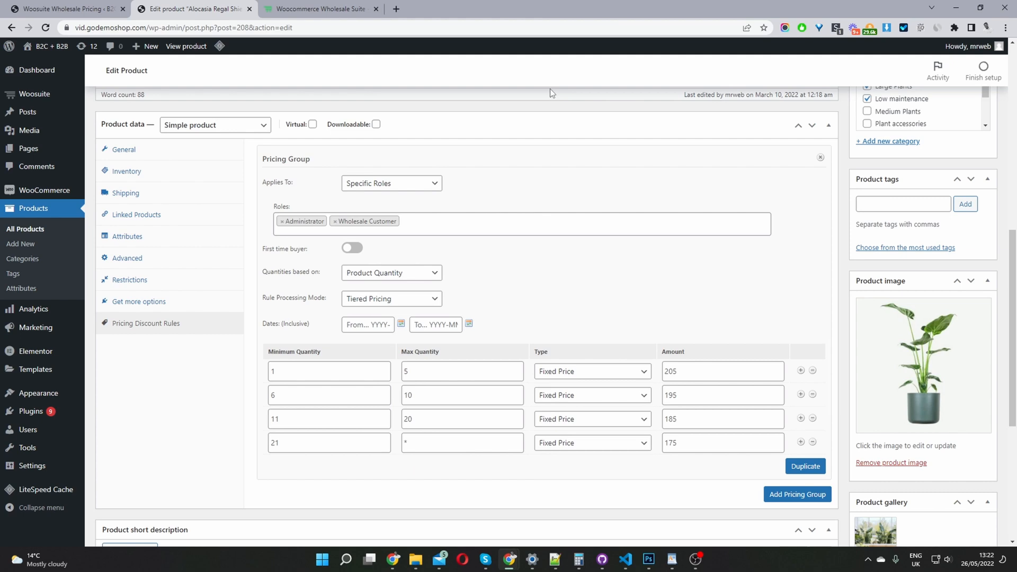
{"action": "mouse_move", "coordinate": [805, 392]}
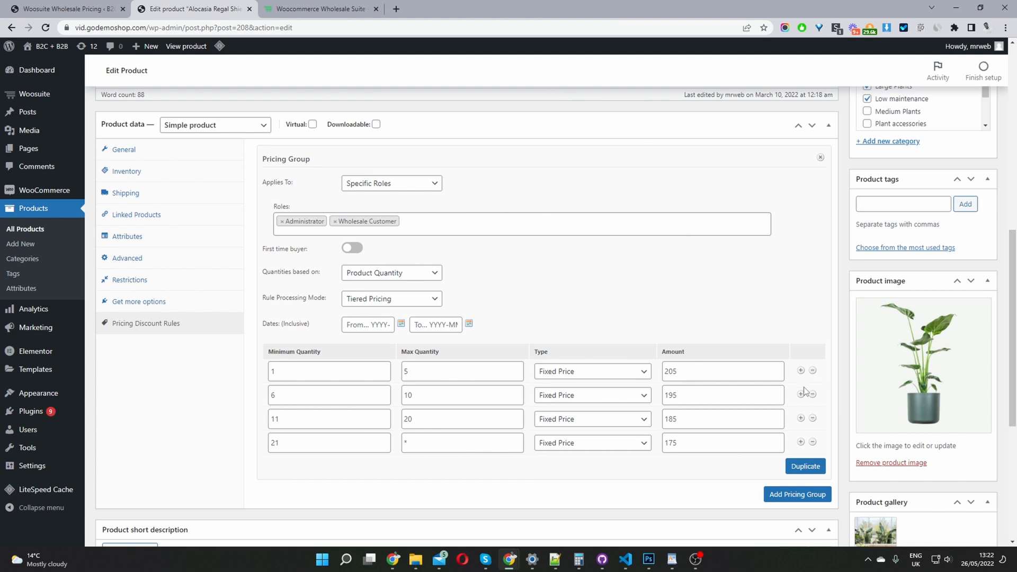
{"action": "mouse_move", "coordinate": [805, 465]}
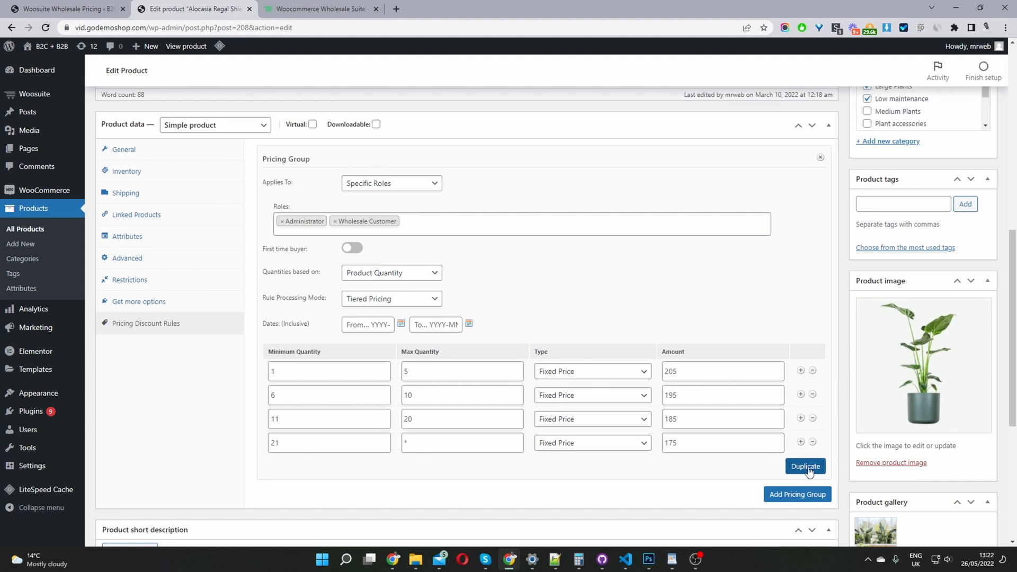
- Duplicate the four-tier pricing group and assign the copy to the Distributor role
{"action": "left_click", "coordinate": [805, 466]}
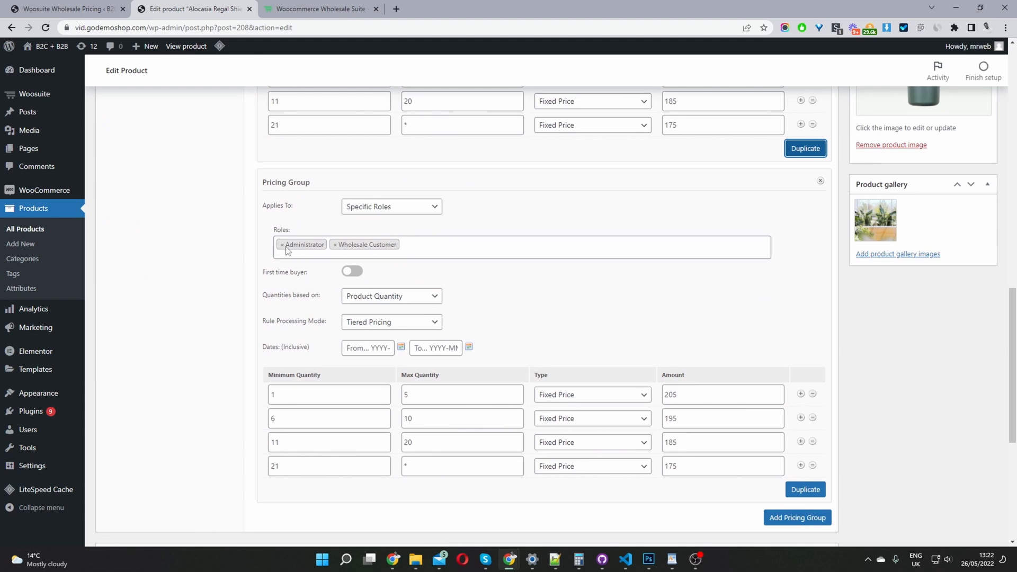
{"action": "left_click", "coordinate": [519, 247]}
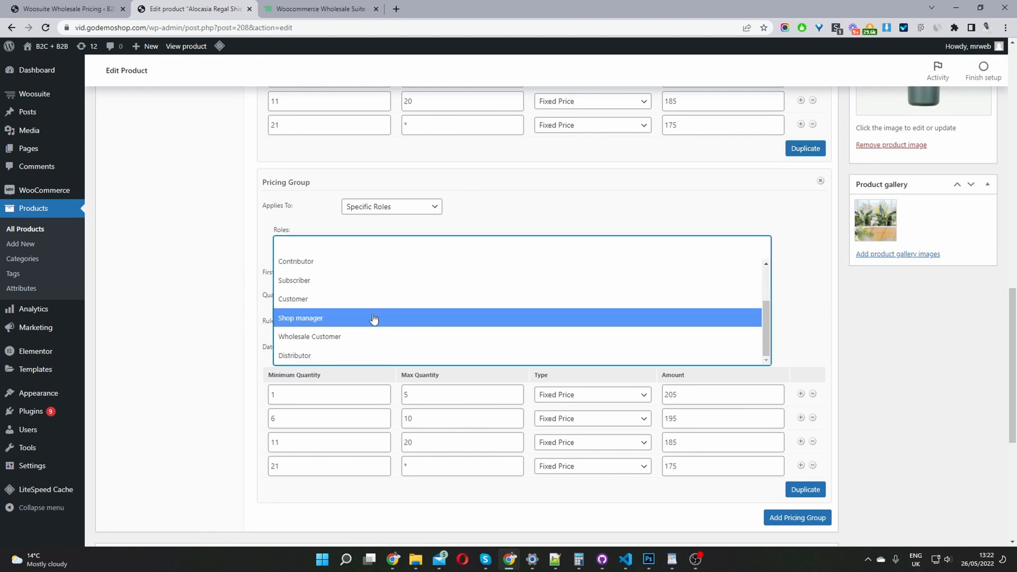
{"action": "left_click", "coordinate": [295, 355]}
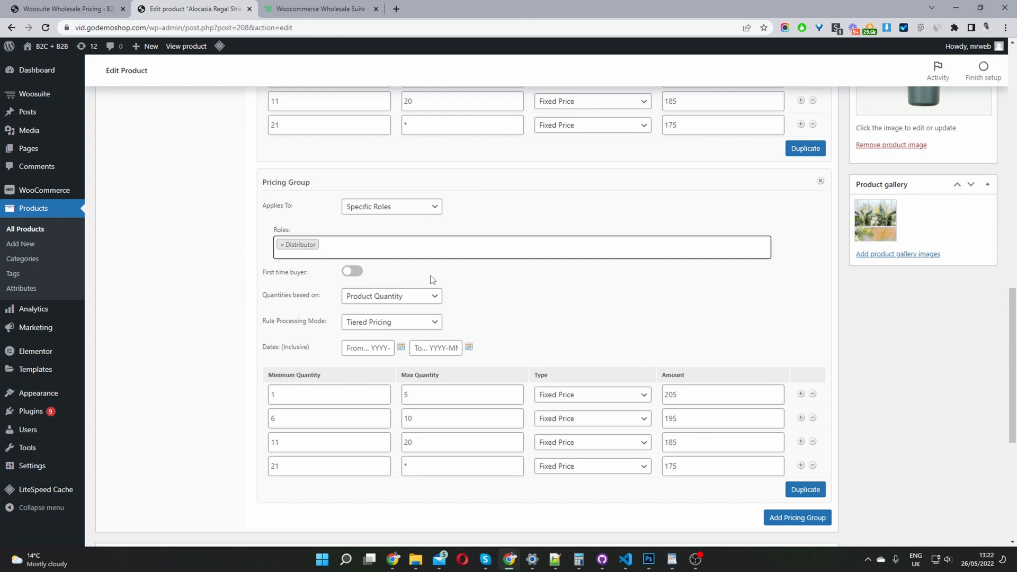